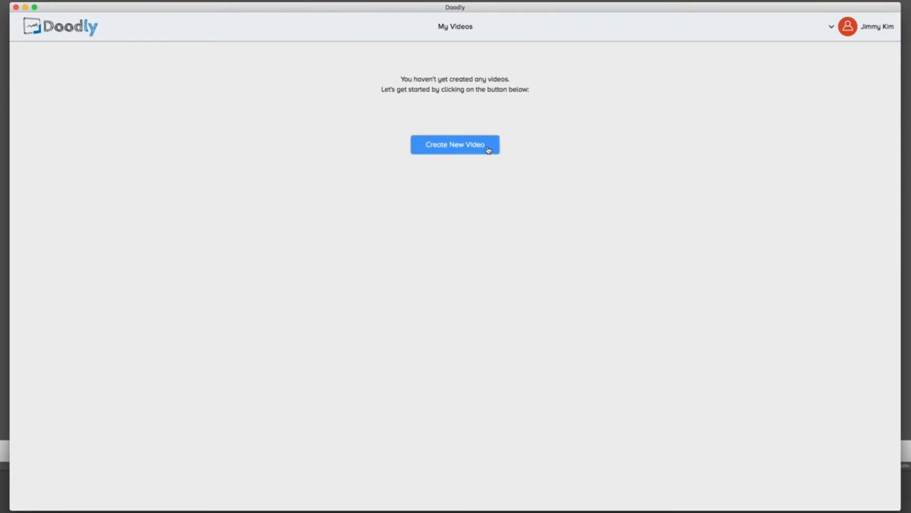
Create a whiteboard-style video named abc1234 and open its editor
{"action": "left_click", "coordinate": [455, 145]}
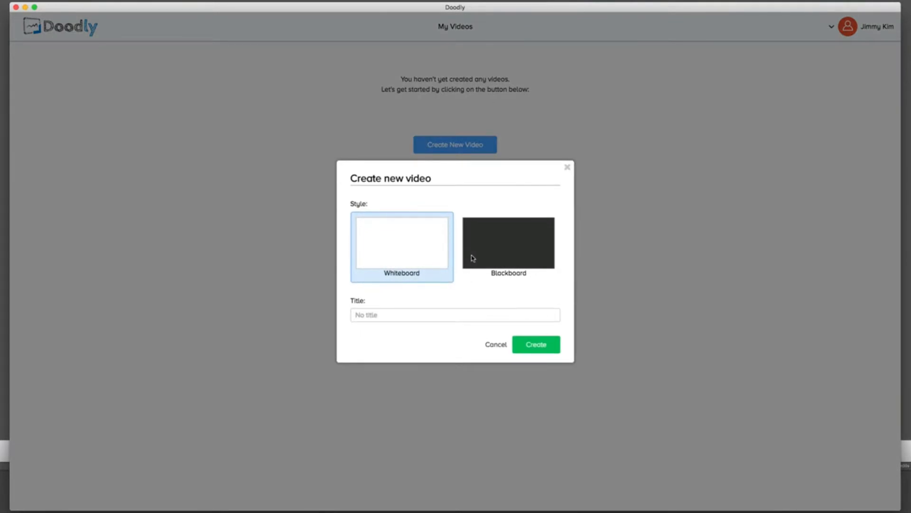
{"action": "left_click", "coordinate": [507, 242]}
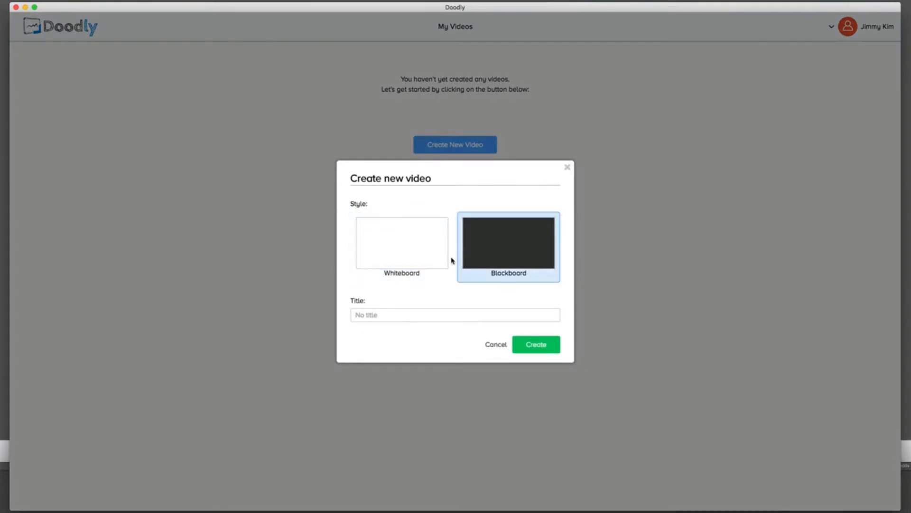
{"action": "left_click", "coordinate": [402, 242]}
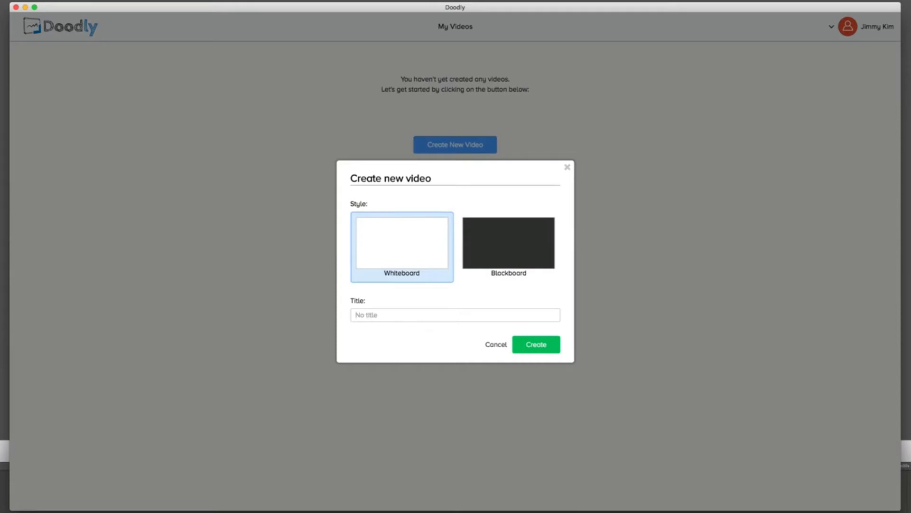
{"action": "type", "text": "abc1234"}
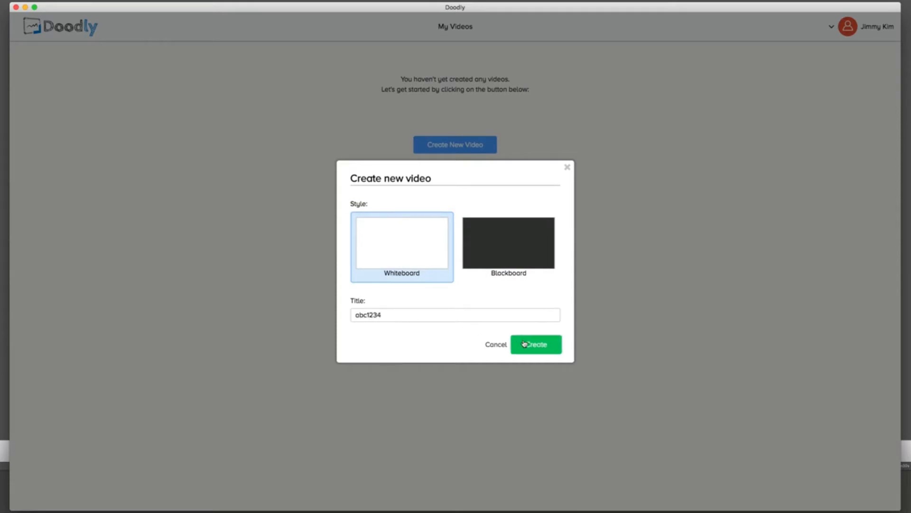
{"action": "left_click", "coordinate": [534, 343]}
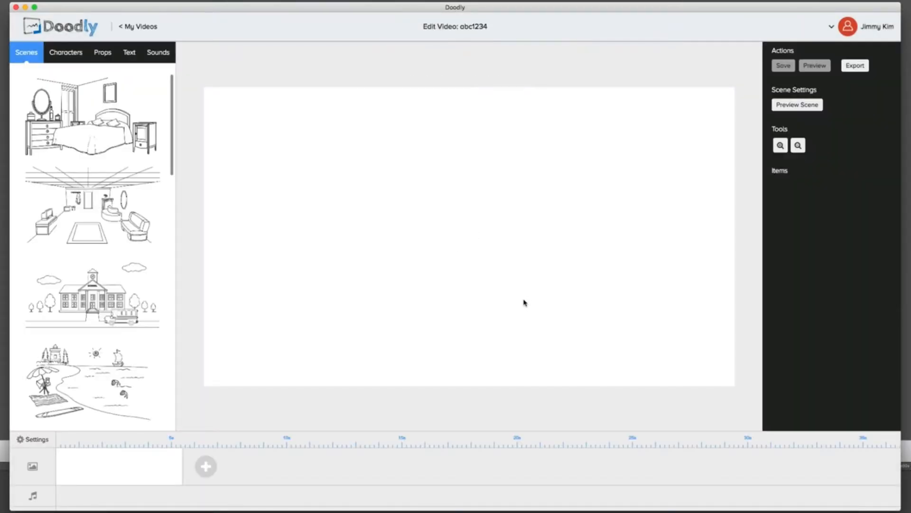
{"action": "mouse_move", "coordinate": [526, 289]}
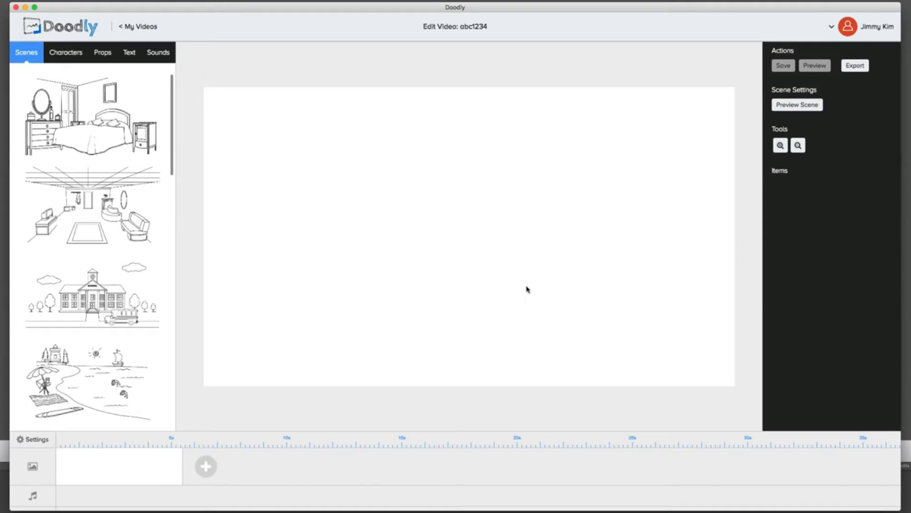
{"action": "mouse_move", "coordinate": [92, 70]}
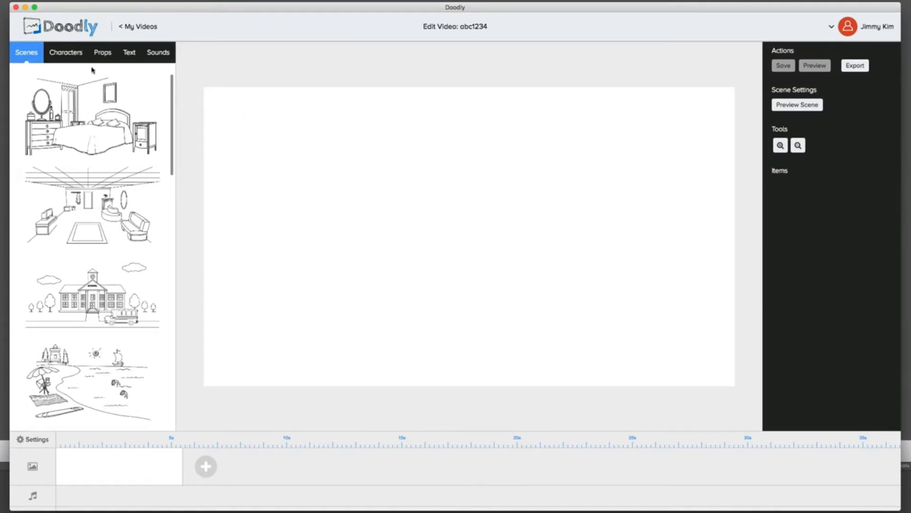
{"action": "left_click", "coordinate": [102, 52]}
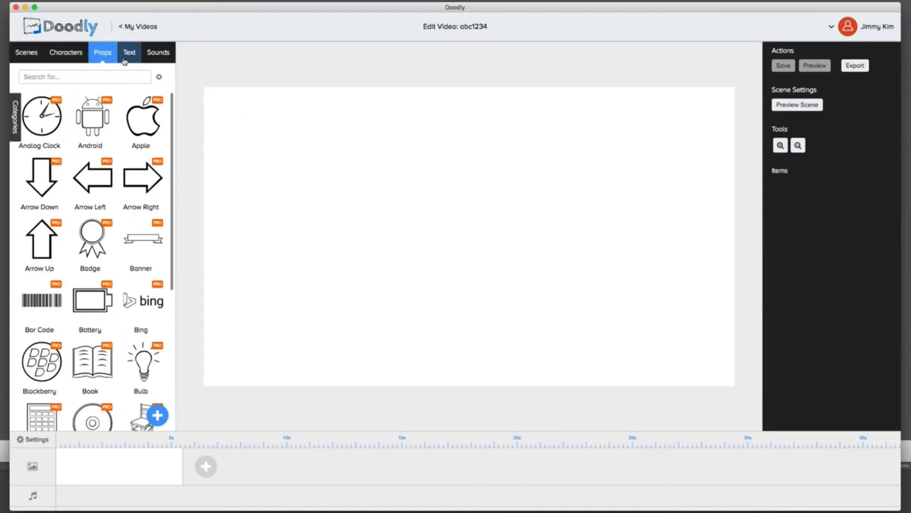
{"action": "left_click", "coordinate": [65, 52]}
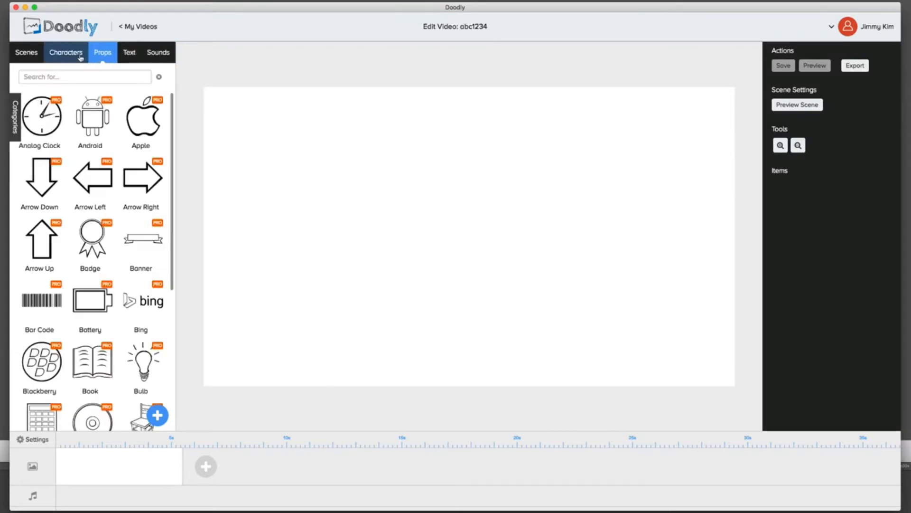
{"action": "left_click", "coordinate": [26, 52]}
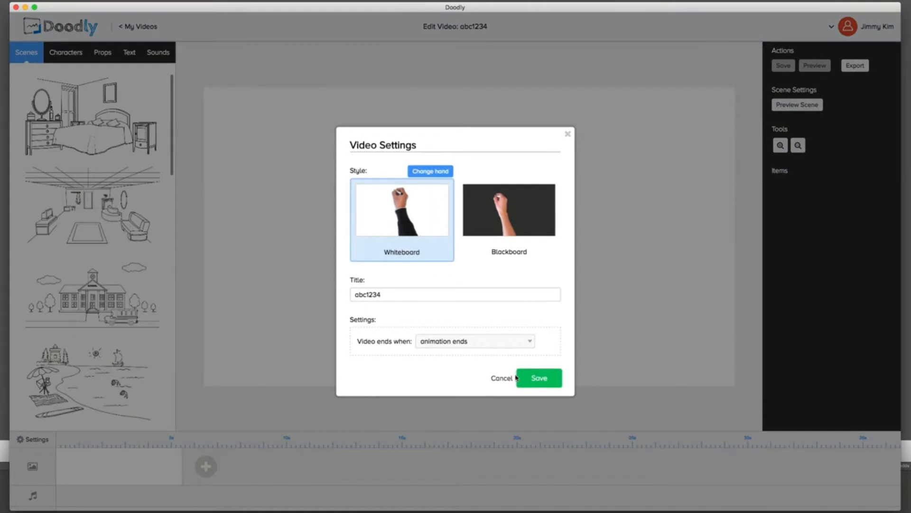
{"action": "mouse_move", "coordinate": [492, 344]}
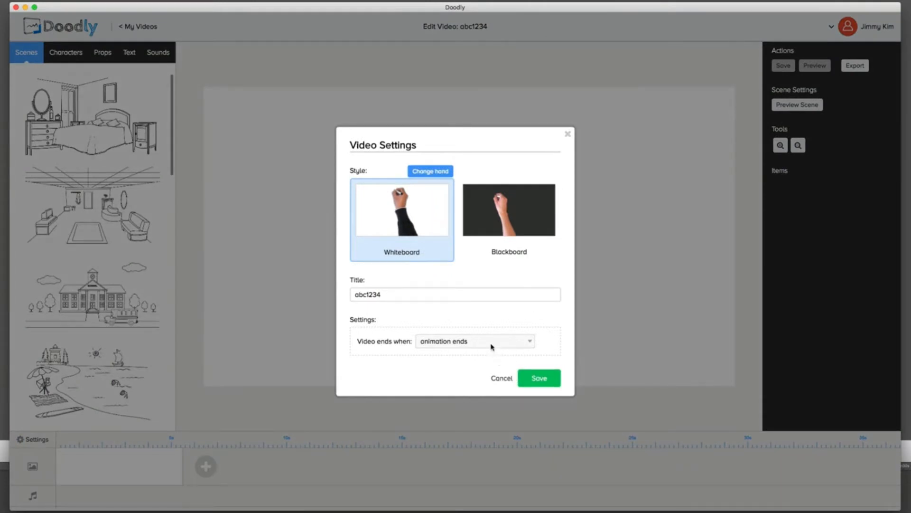
{"action": "left_click", "coordinate": [538, 377]}
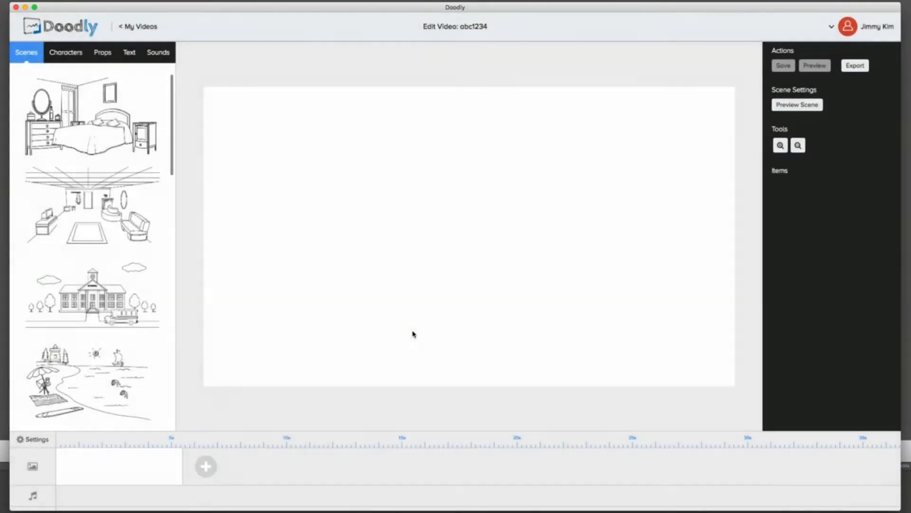
Open the Characters library and scroll down through the available poses
{"action": "left_click", "coordinate": [65, 52]}
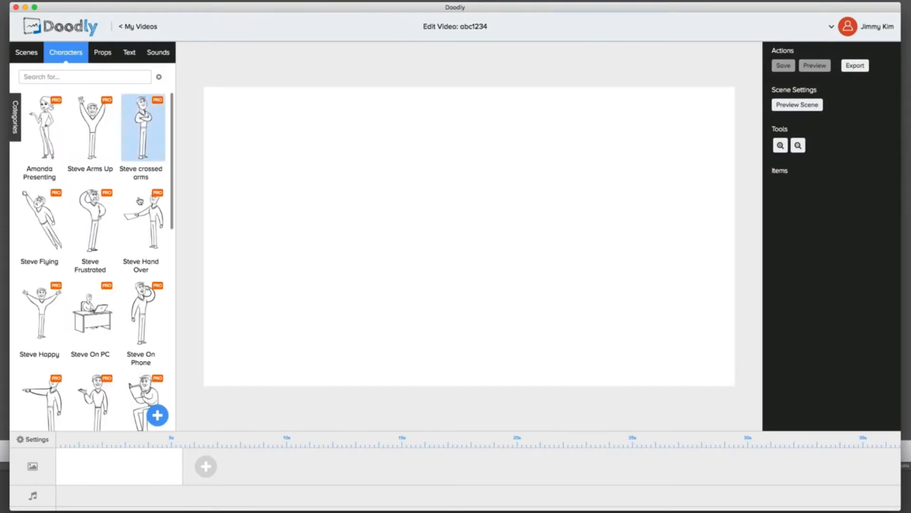
{"action": "scroll", "scroll_direction": "down", "scroll_amount": 3}
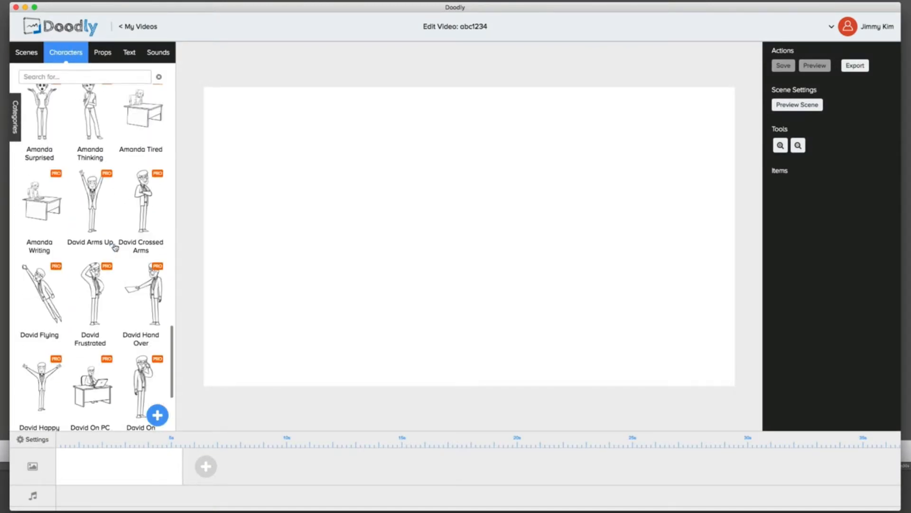
{"action": "scroll", "scroll_direction": "down", "scroll_amount": 3}
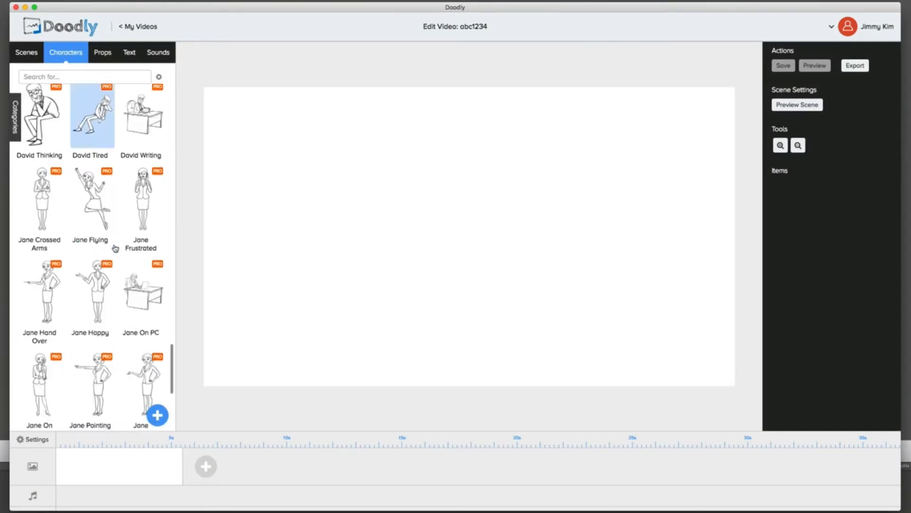
{"action": "scroll", "scroll_direction": "down", "scroll_amount": 3}
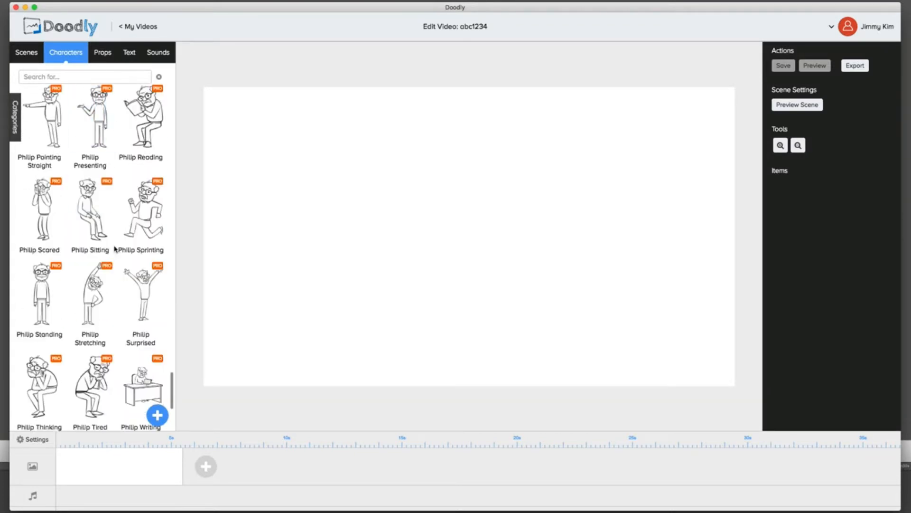
{"action": "scroll", "scroll_direction": "down", "scroll_amount": 3}
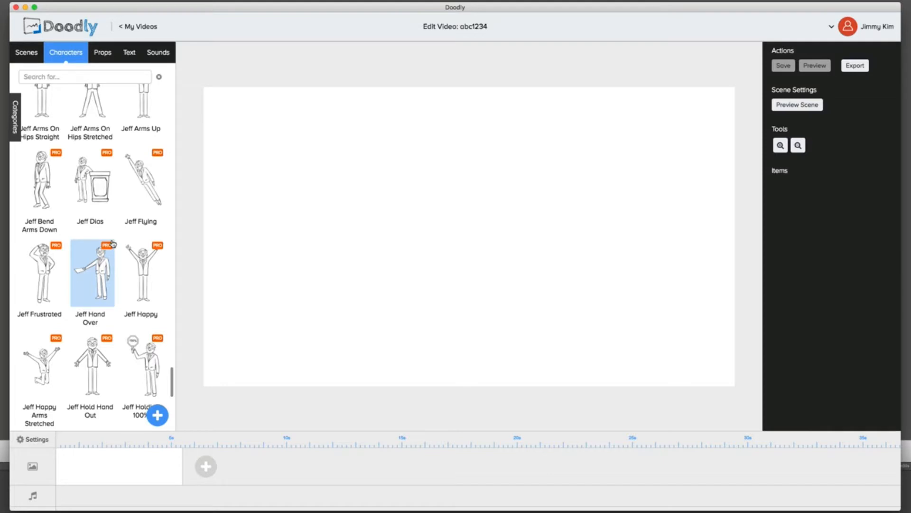
{"action": "scroll", "scroll_direction": "down", "scroll_amount": 3}
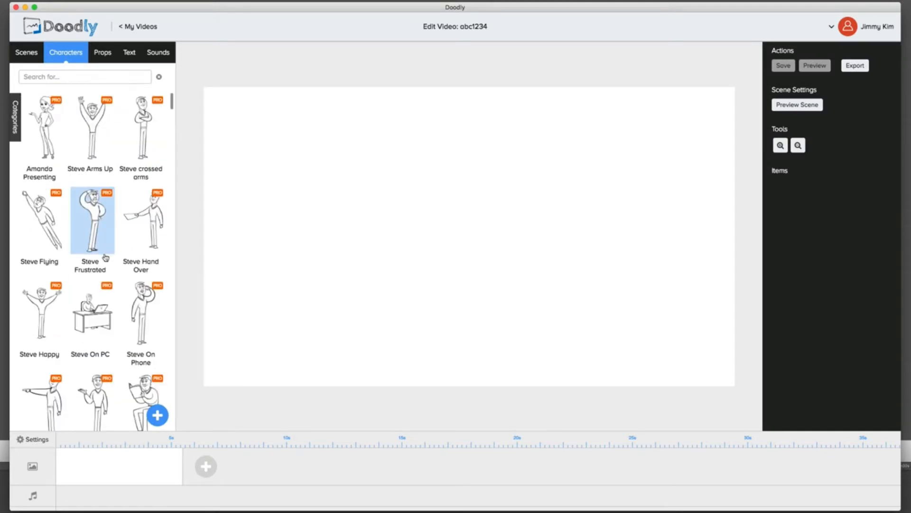
{"action": "scroll", "scroll_direction": "down", "scroll_amount": 3}
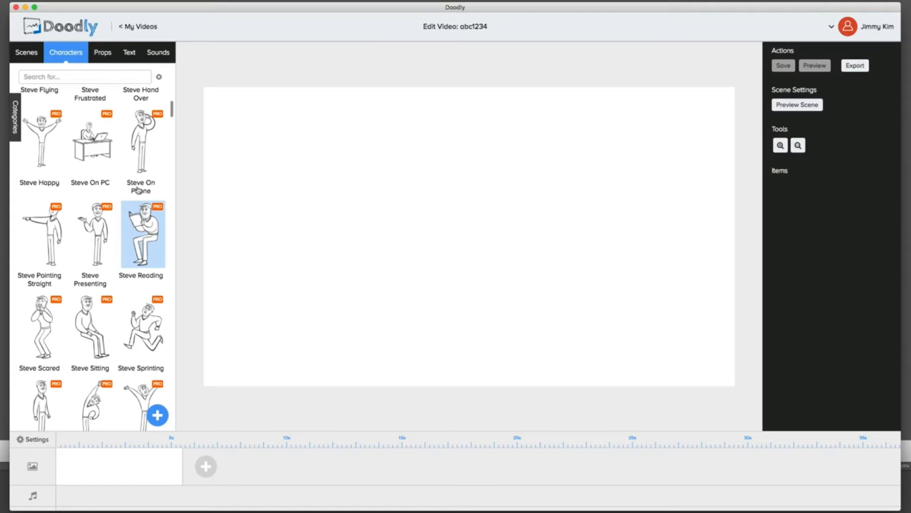
Search props for 'chair', add Steve Reading, and position him seated on the chair
{"action": "left_click", "coordinate": [103, 52]}
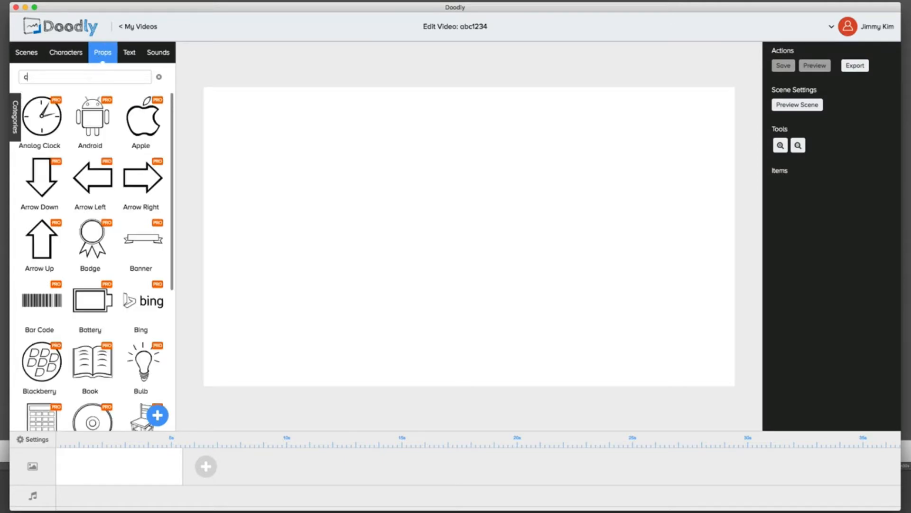
{"action": "type", "text": "chair"}
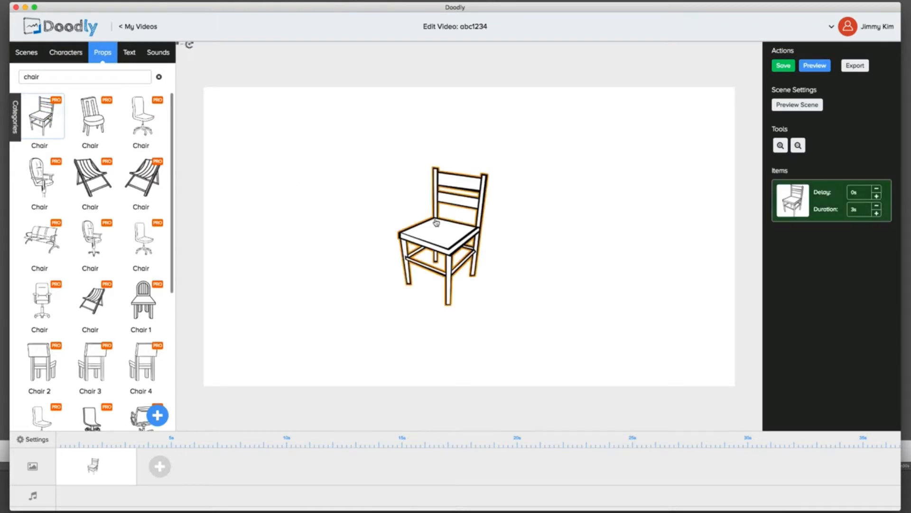
{"action": "left_click", "coordinate": [65, 52]}
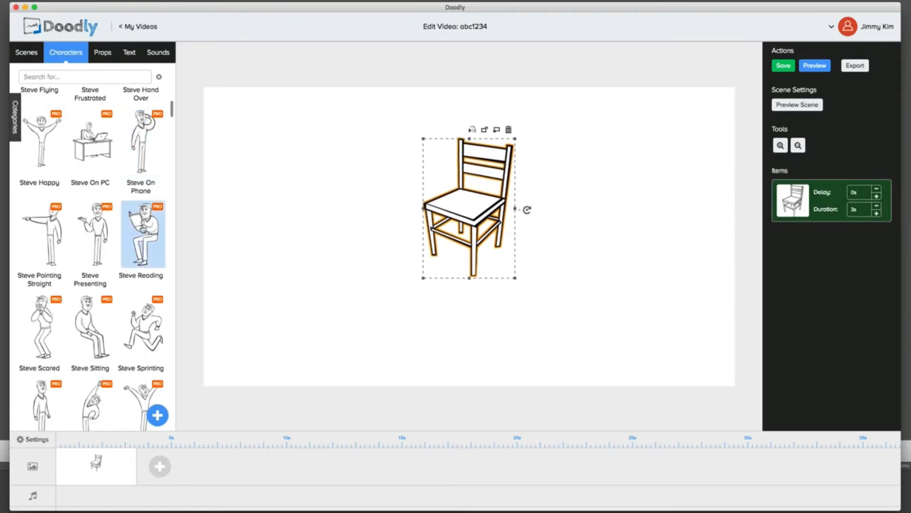
{"action": "left_click", "coordinate": [142, 234]}
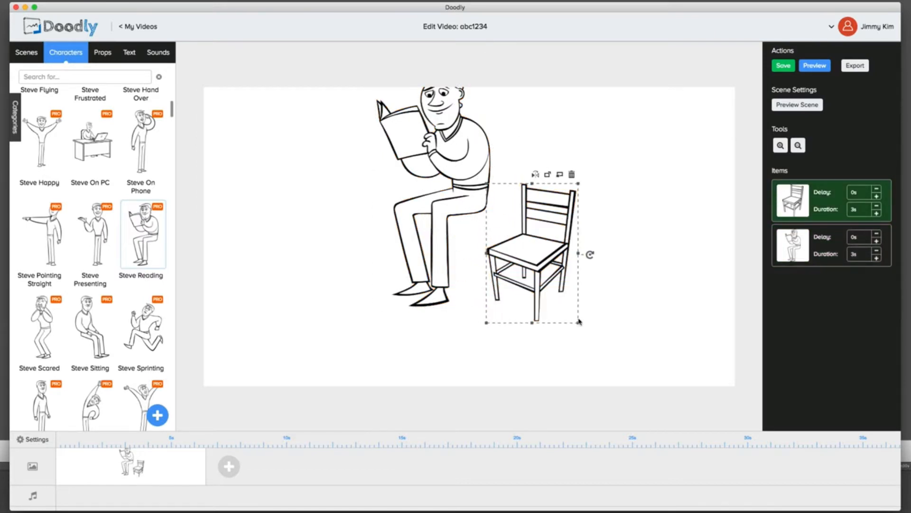
{"action": "left_click_drag", "start_coordinate": [581, 322], "coordinate": [612, 375]}
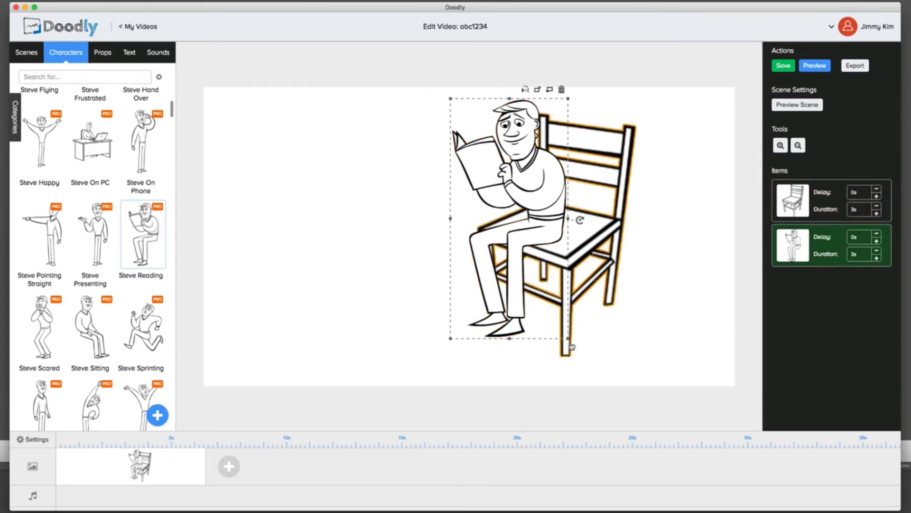
{"action": "left_click_drag", "start_coordinate": [573, 346], "coordinate": [593, 390]}
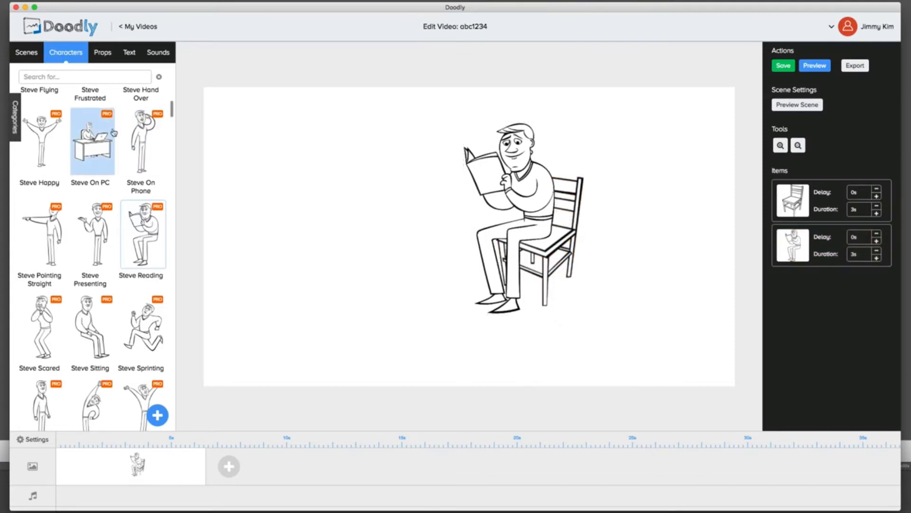
Search props for 'table' and place a table in front of the reading man
{"action": "left_click", "coordinate": [102, 53]}
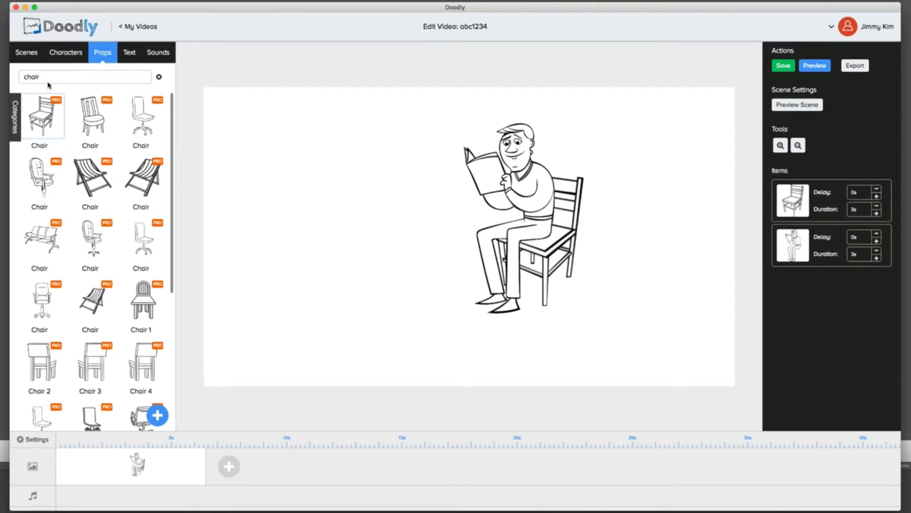
{"action": "type", "text": "tabl"}
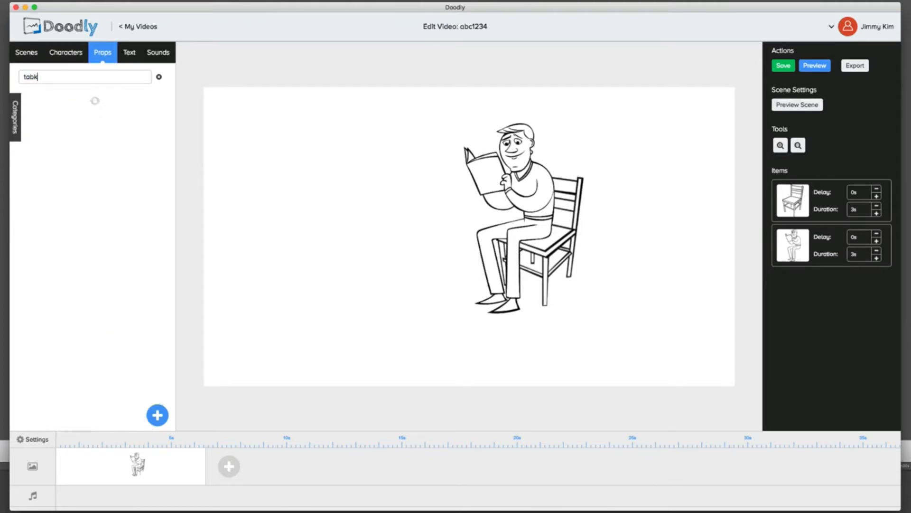
{"action": "type", "text": "table"}
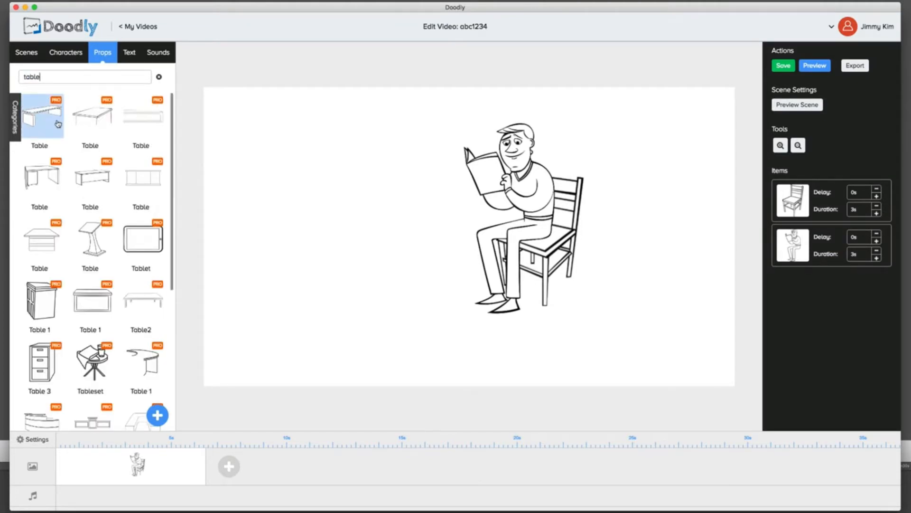
{"action": "mouse_move", "coordinate": [62, 211]}
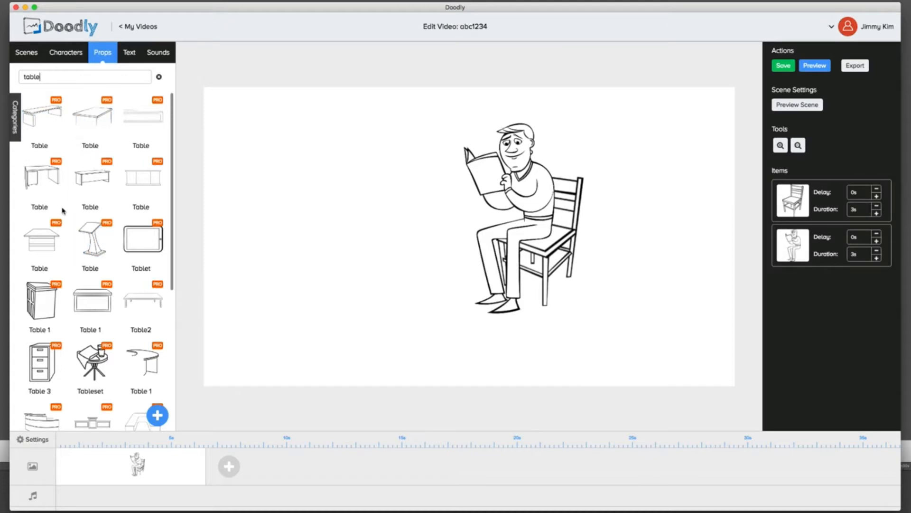
{"action": "left_click", "coordinate": [42, 237]}
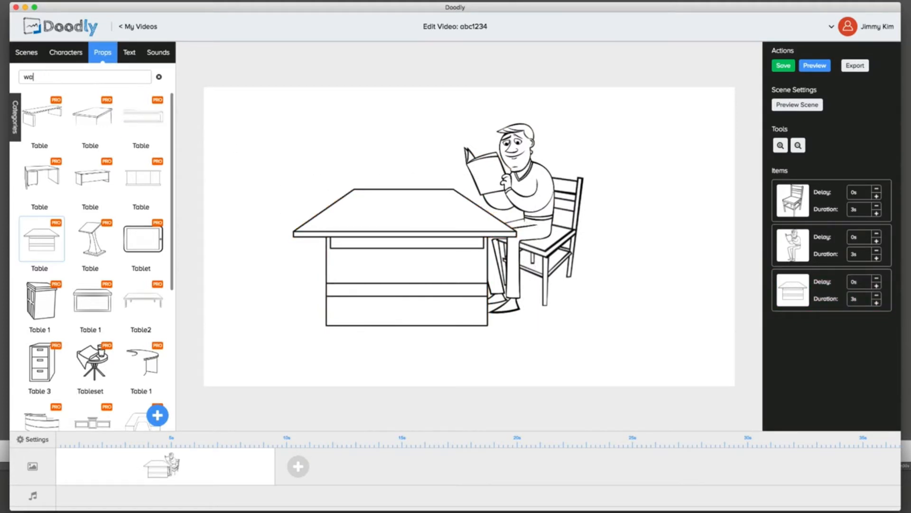
Search 'clock', move the clock to the upper-left corner and enlarge it slightly
{"action": "type", "text": "watch"}
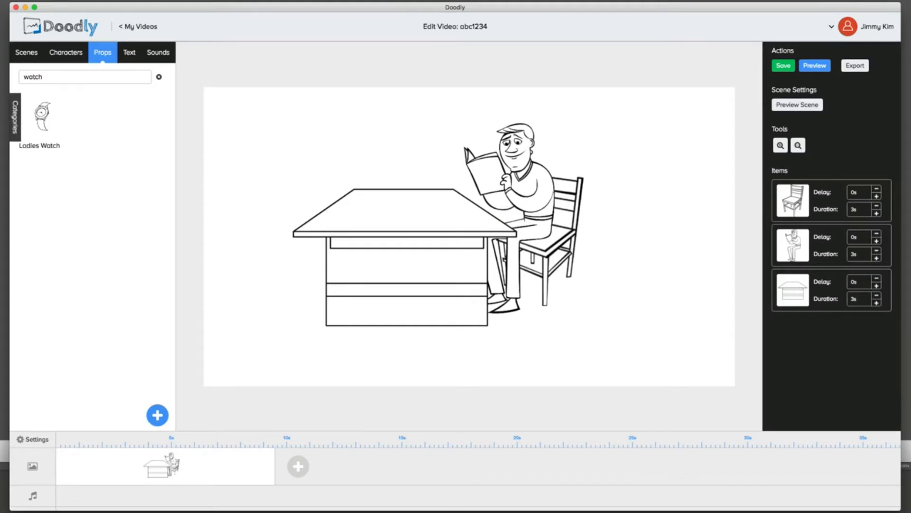
{"action": "type", "text": "clock"}
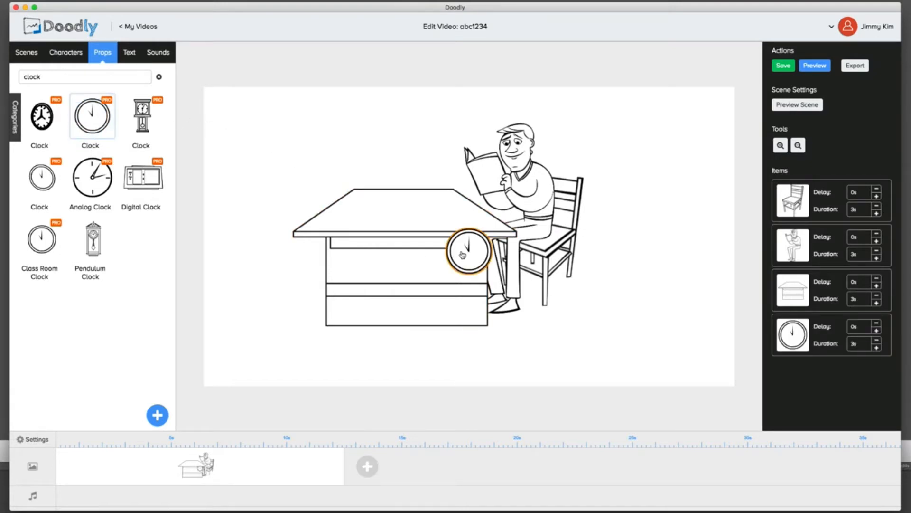
{"action": "left_click_drag", "start_coordinate": [468, 251], "coordinate": [265, 125]}
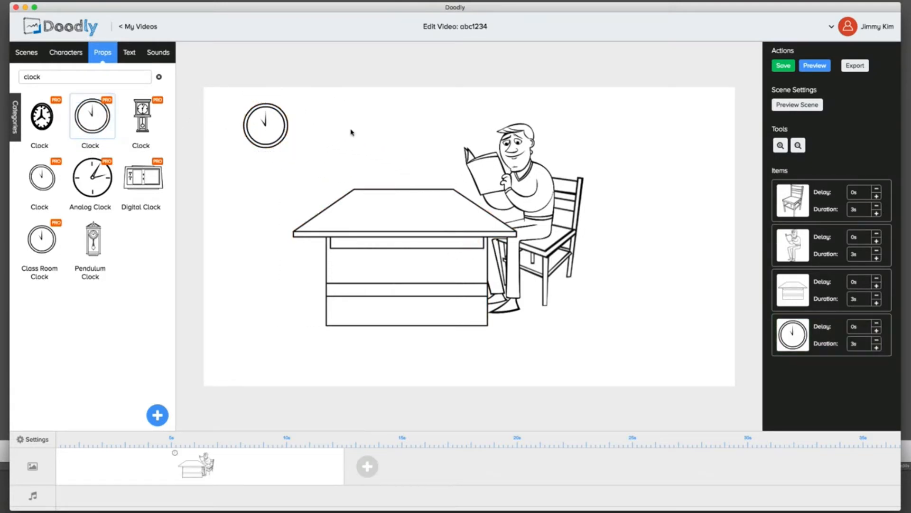
{"action": "left_click", "coordinate": [265, 125]}
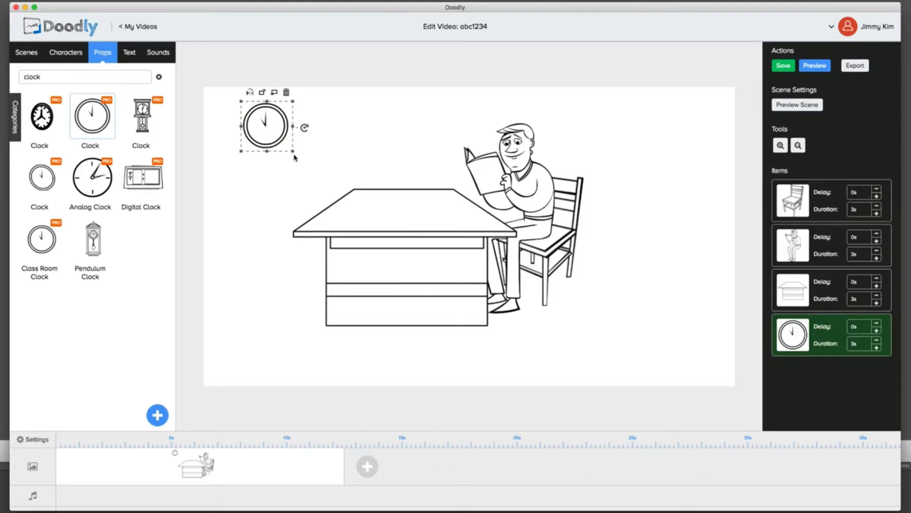
{"action": "left_click_drag", "start_coordinate": [285, 152], "coordinate": [307, 165]}
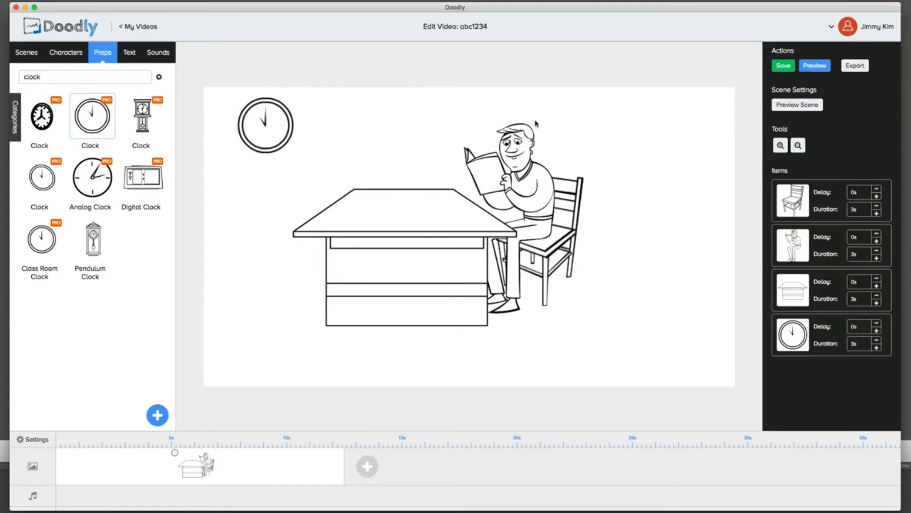
{"action": "mouse_move", "coordinate": [607, 126]}
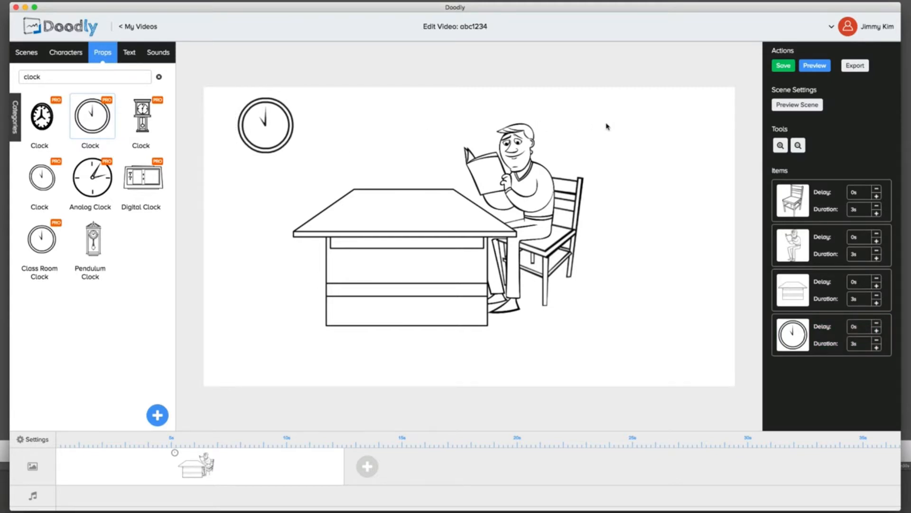
{"action": "mouse_move", "coordinate": [630, 127]}
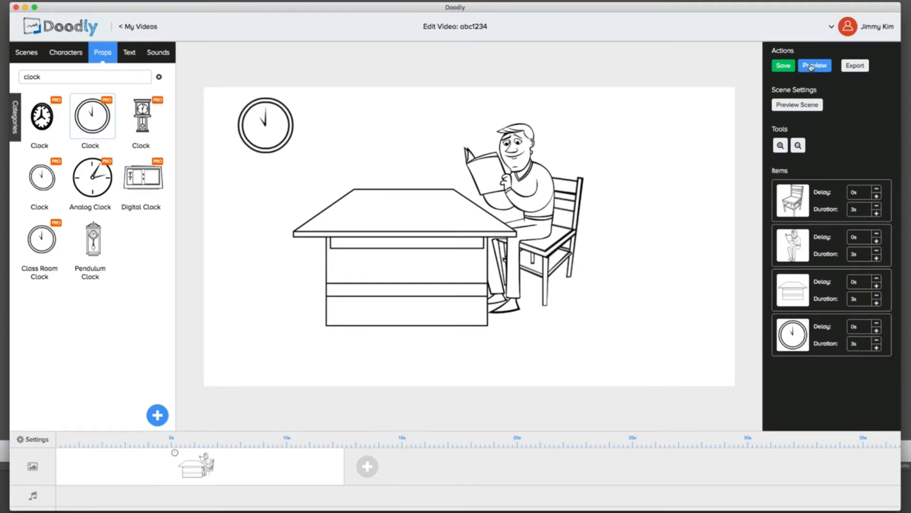
Preview the reading-man scene animation, then close the preview
{"action": "left_click", "coordinate": [815, 65]}
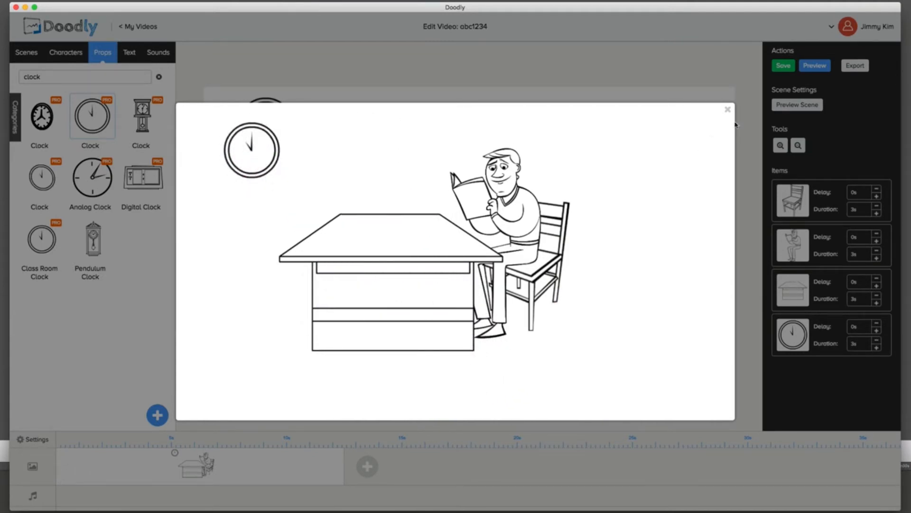
{"action": "left_click", "coordinate": [728, 110]}
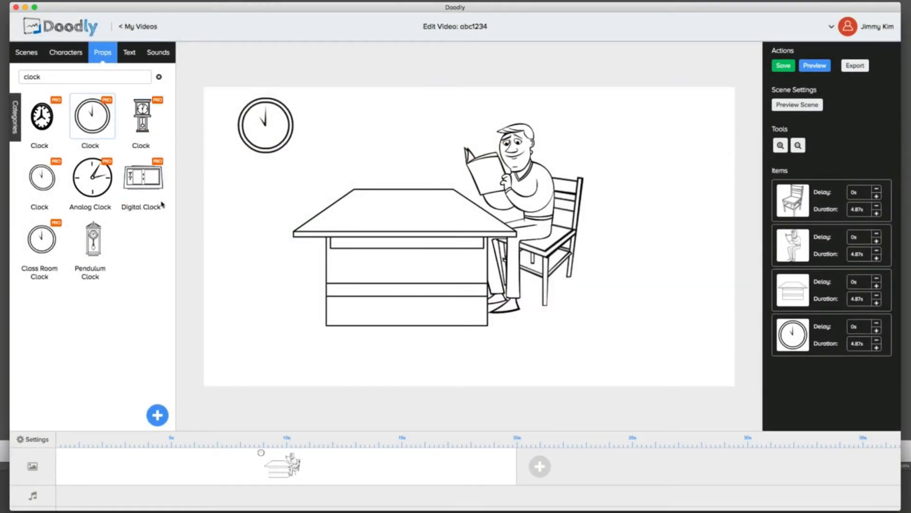
{"action": "mouse_move", "coordinate": [155, 215]}
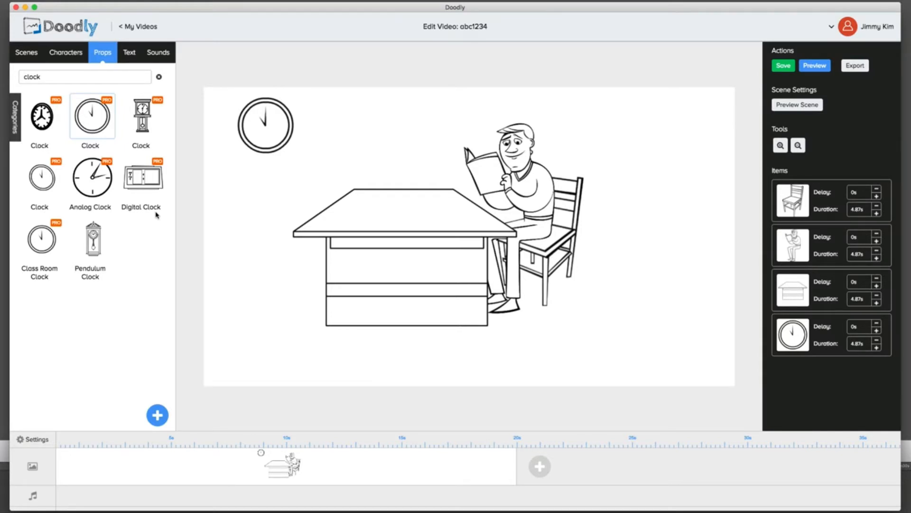
Upload octagon_8_sides_T.png as a prop titled Octagon and add it to the scene
{"action": "left_click", "coordinate": [157, 414]}
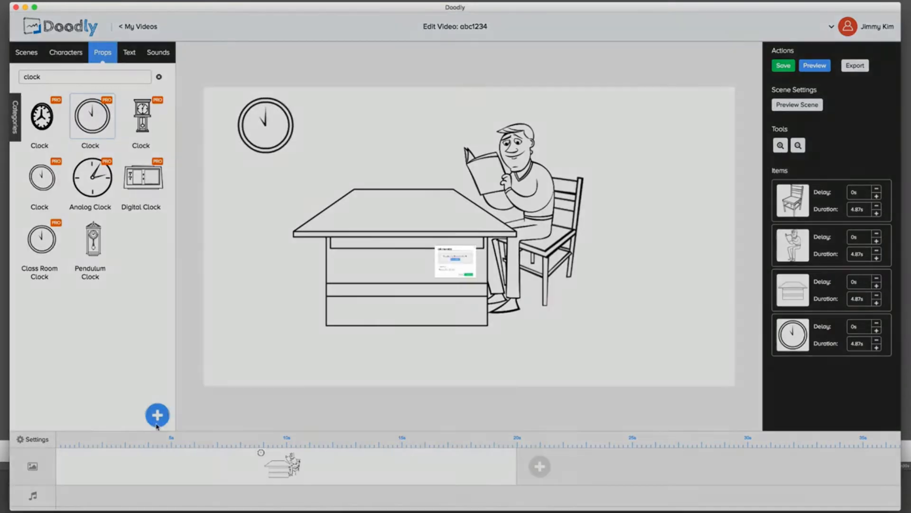
{"action": "left_click", "coordinate": [157, 415]}
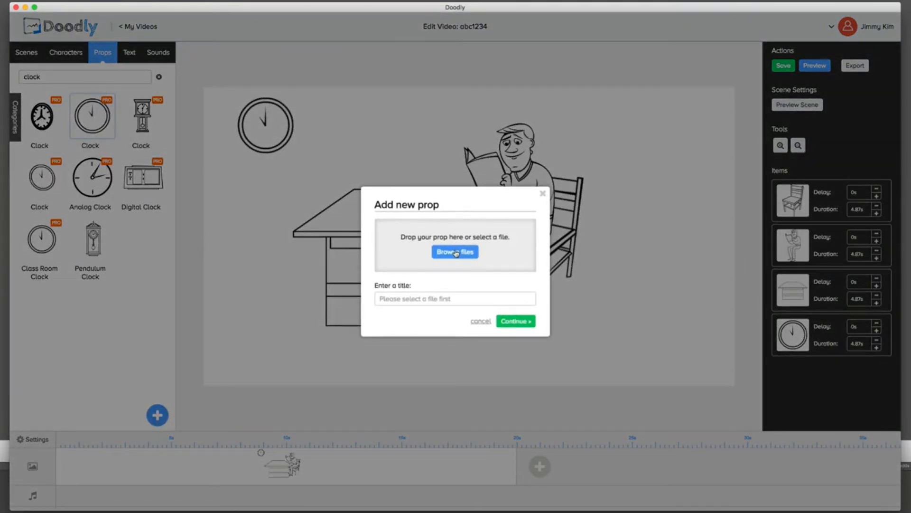
{"action": "left_click", "coordinate": [455, 251]}
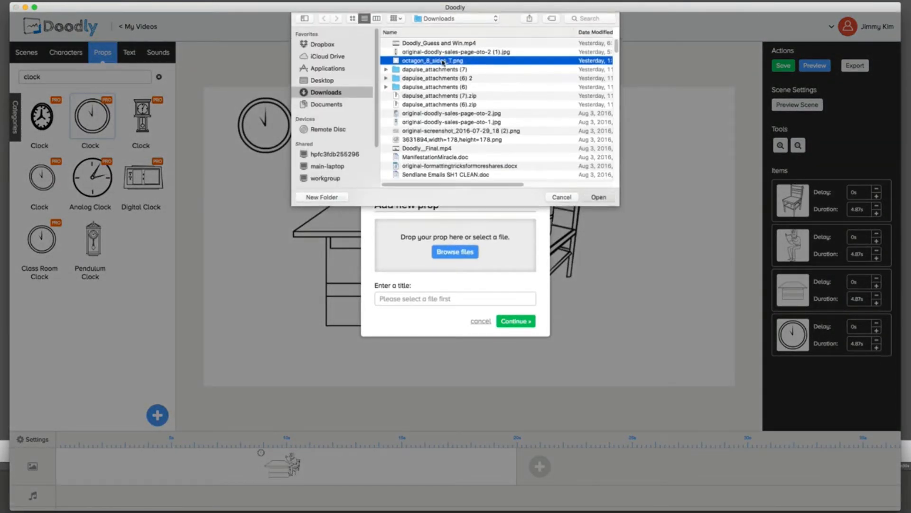
{"action": "left_click", "coordinate": [598, 196]}
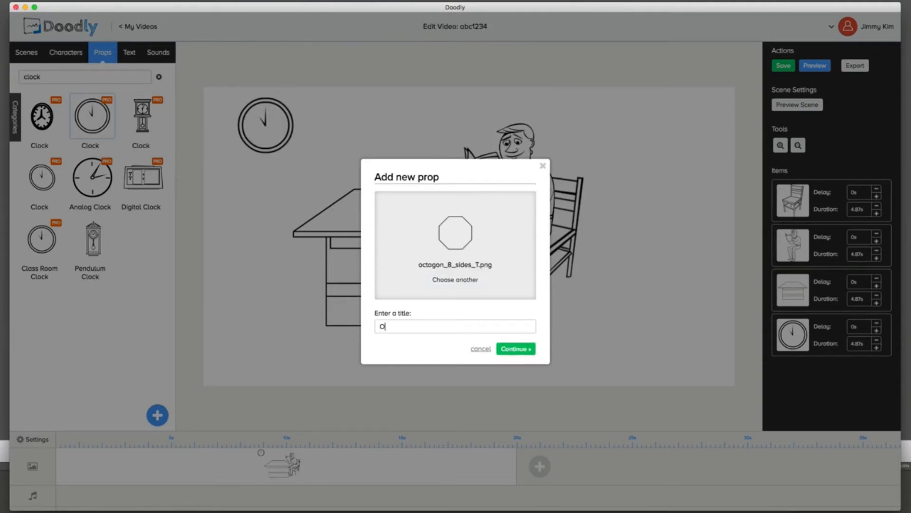
{"action": "type", "text": "ctagon"}
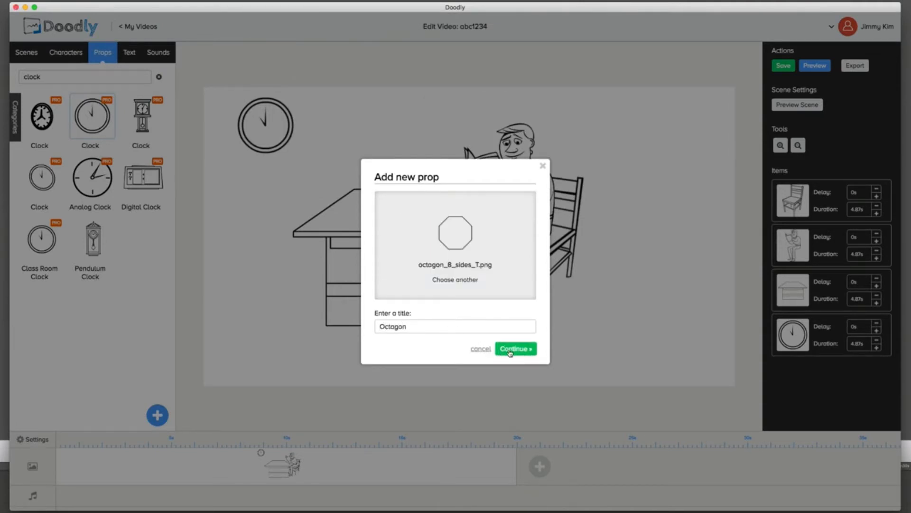
{"action": "left_click", "coordinate": [514, 348]}
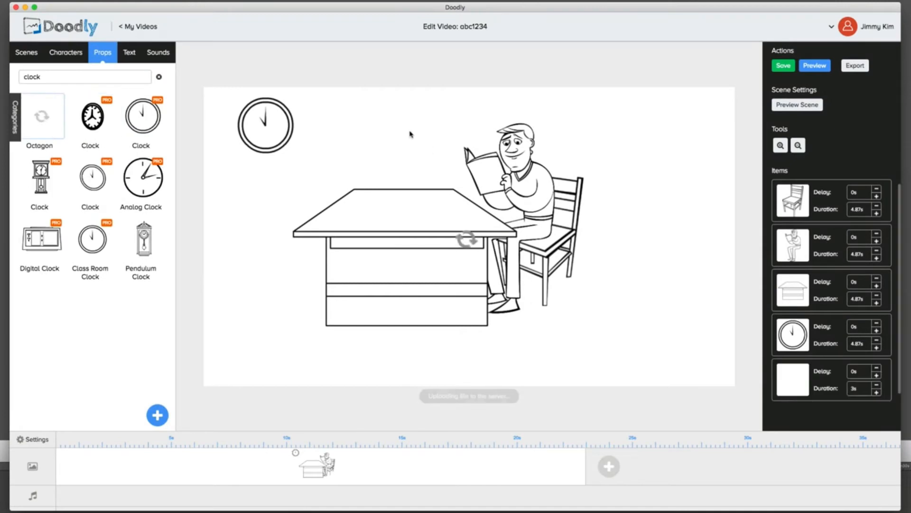
{"action": "left_click", "coordinate": [40, 115]}
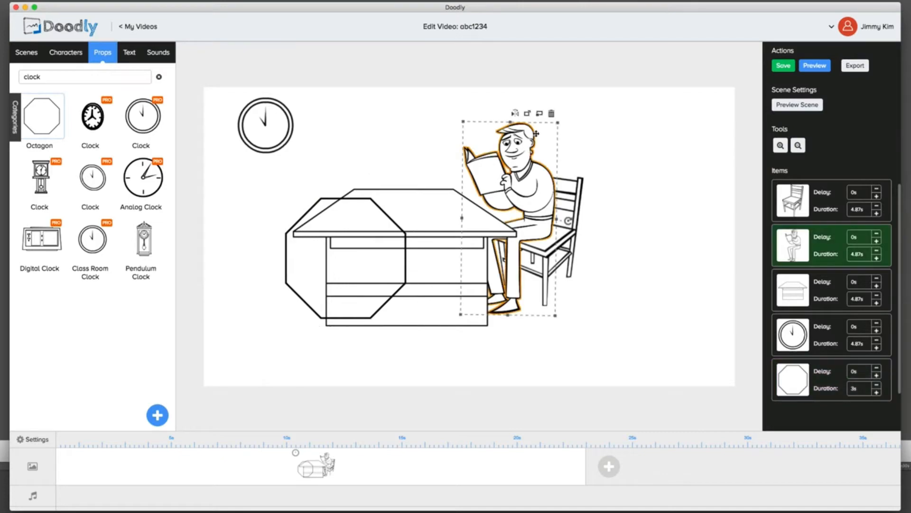
Delete the reading man, chair and desk from the scene
{"action": "left_click", "coordinate": [551, 113]}
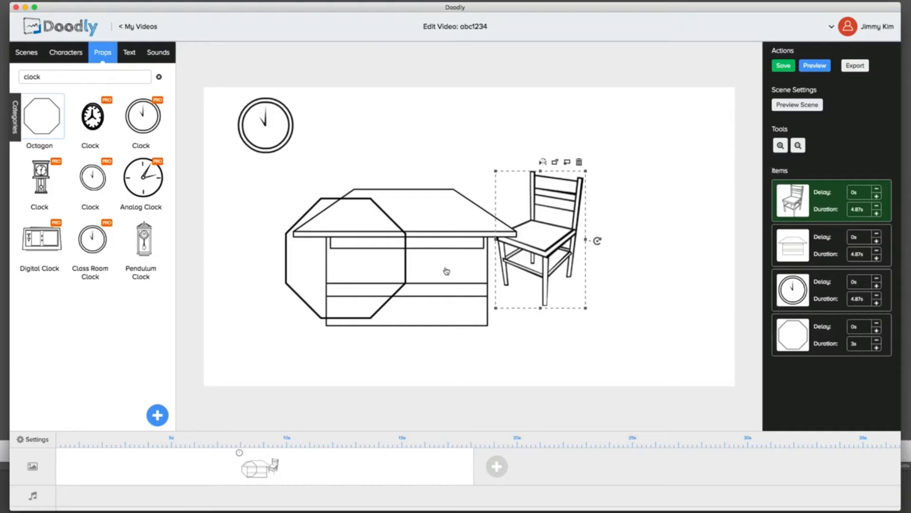
{"action": "left_click", "coordinate": [578, 162]}
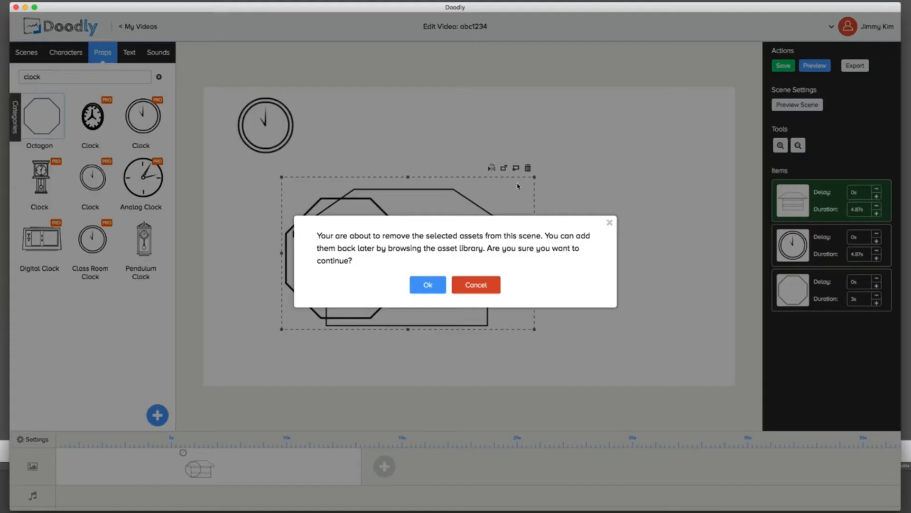
{"action": "left_click", "coordinate": [428, 285]}
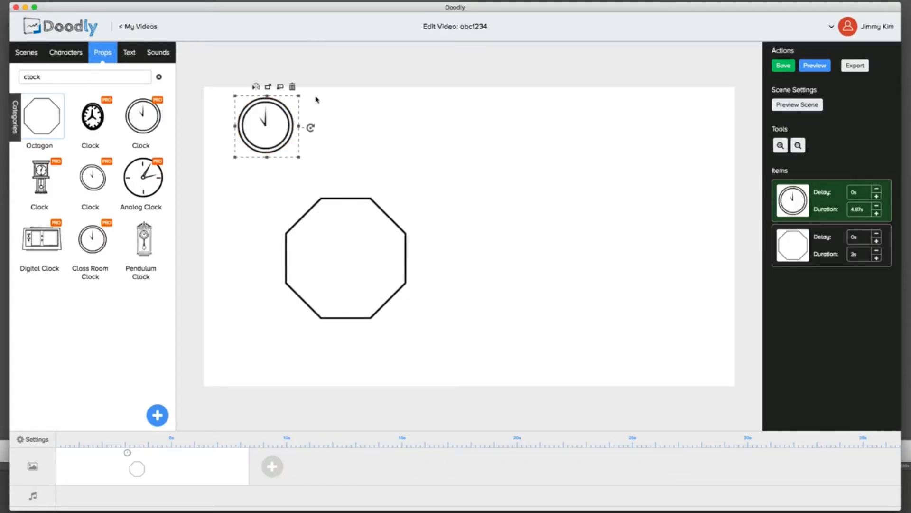
{"action": "mouse_move", "coordinate": [423, 280]}
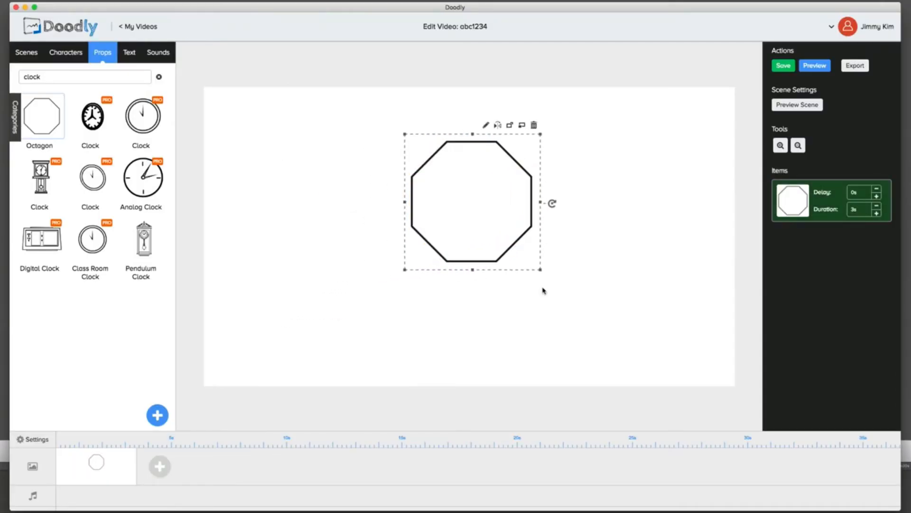
Preview the octagon-only scene, then select the octagon on the canvas
{"action": "left_click", "coordinate": [543, 291]}
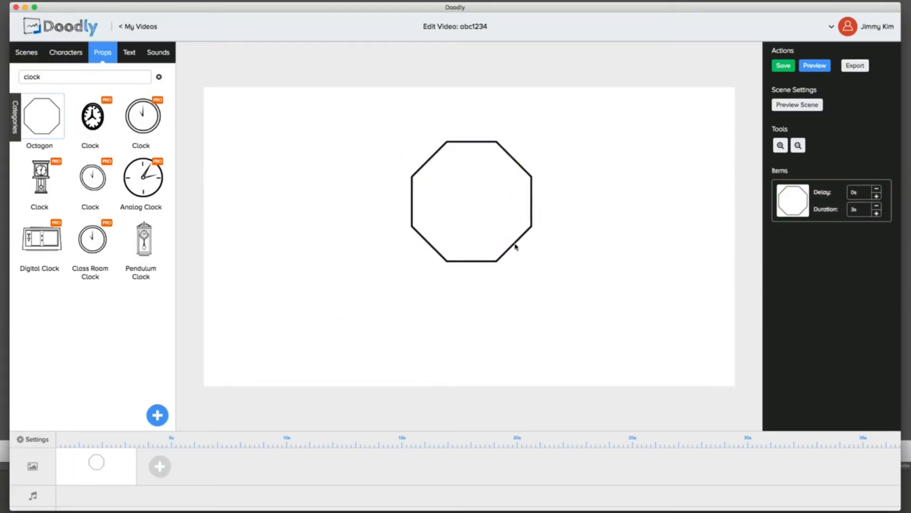
{"action": "left_click", "coordinate": [471, 201]}
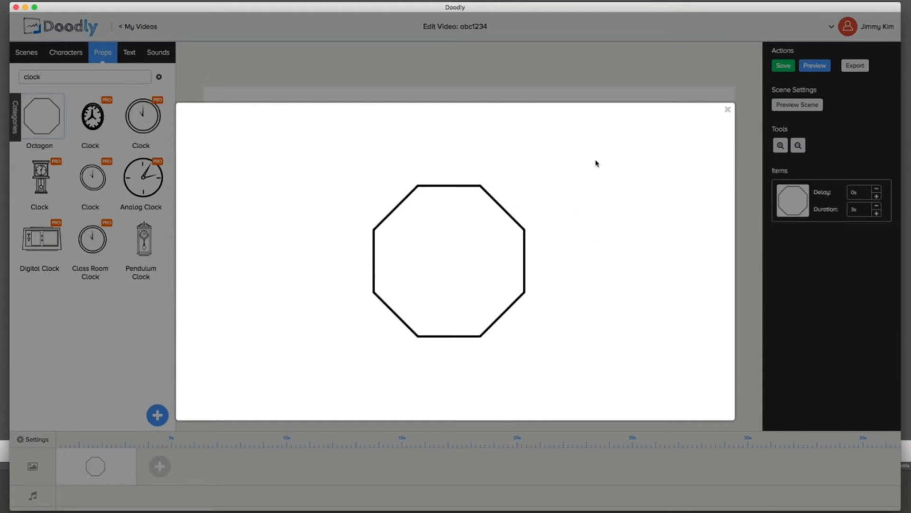
{"action": "mouse_move", "coordinate": [570, 96]}
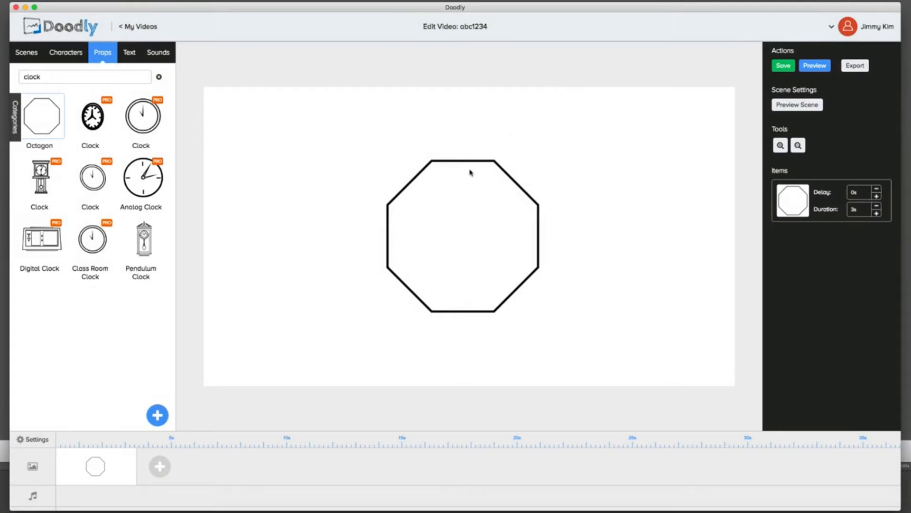
{"action": "left_click", "coordinate": [462, 233]}
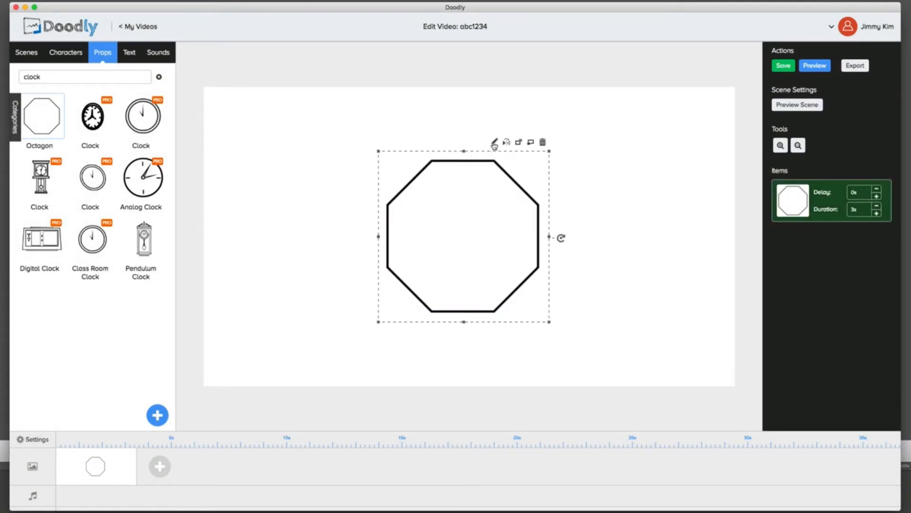
{"action": "mouse_move", "coordinate": [493, 143]}
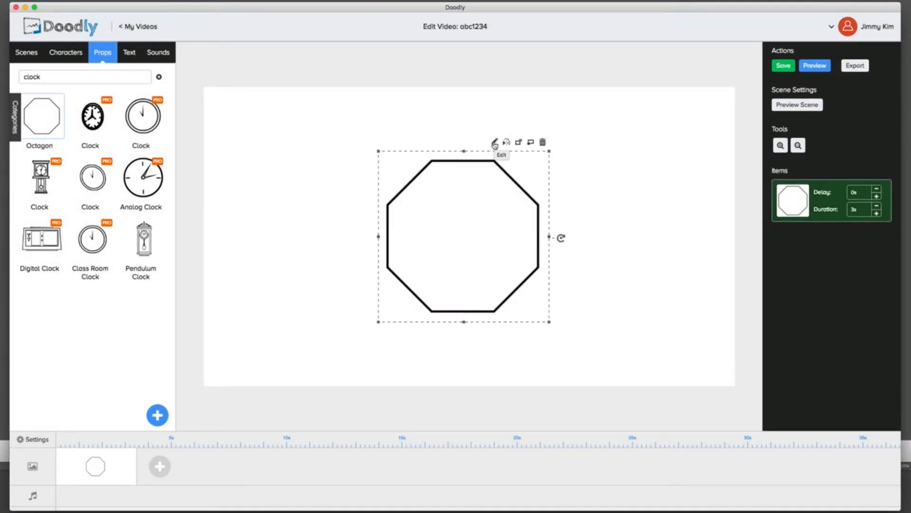
Open the Octagon prop in the asset editor and set its animation duration to 2 seconds
{"action": "left_click", "coordinate": [501, 155]}
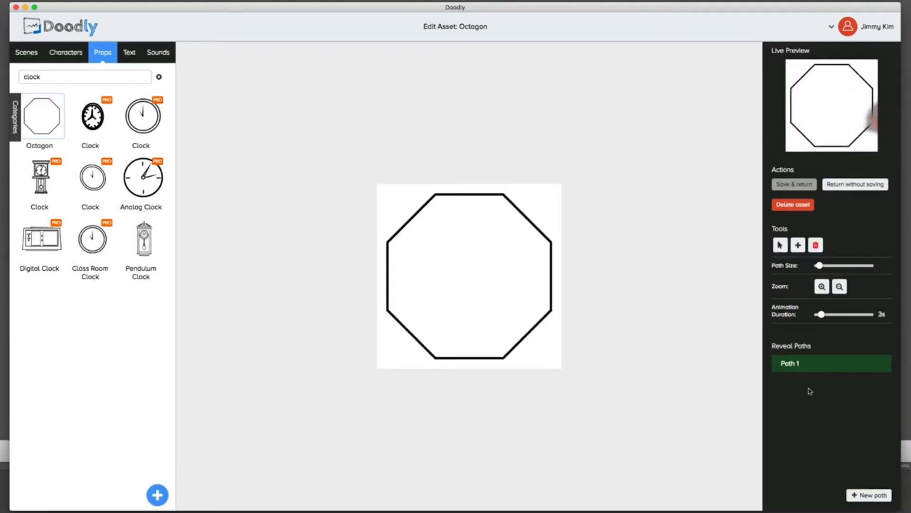
{"action": "left_click_drag", "start_coordinate": [819, 314], "coordinate": [834, 314]}
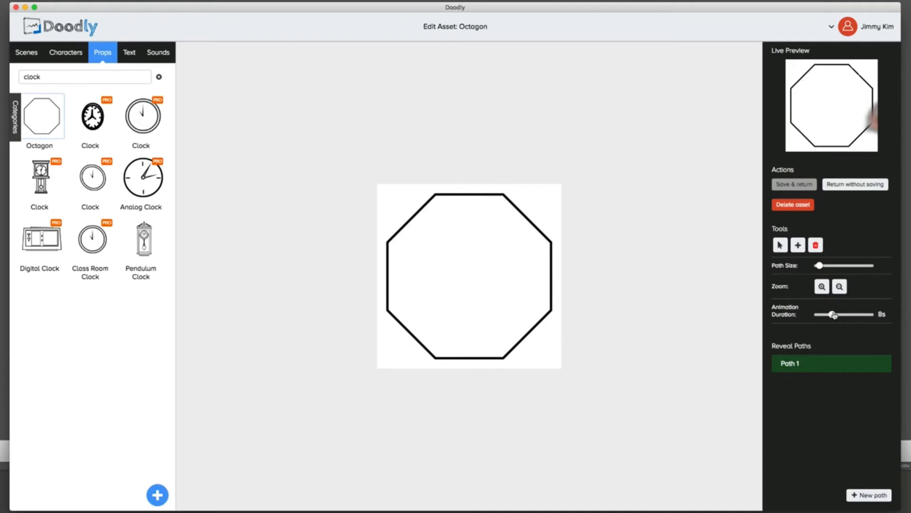
{"action": "left_click_drag", "start_coordinate": [833, 314], "coordinate": [820, 314]}
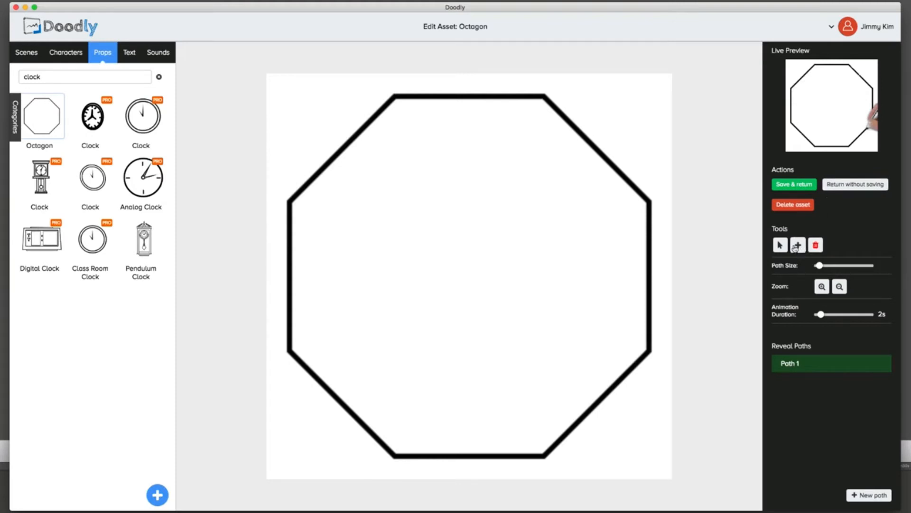
Enlarge the path size, trace a reveal path along the octagon's upper edge, and close the preview
{"action": "left_click_drag", "start_coordinate": [818, 266], "coordinate": [837, 266]}
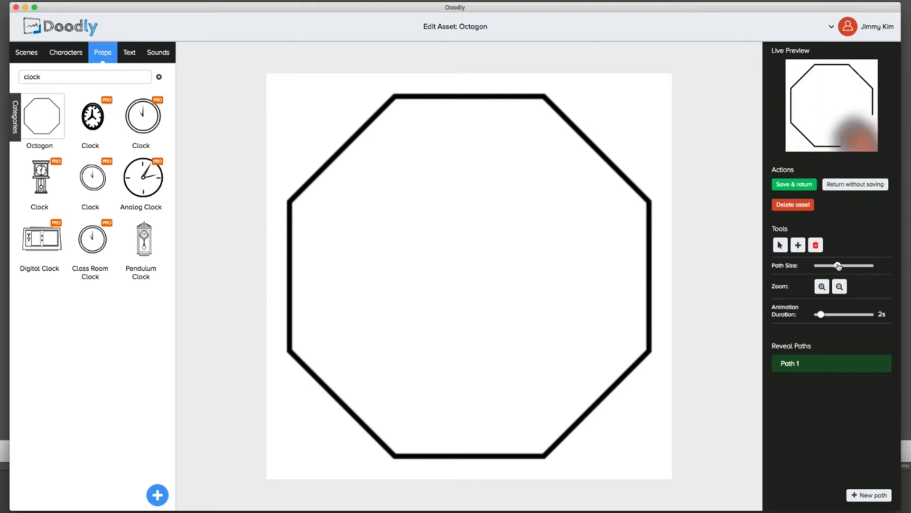
{"action": "left_click", "coordinate": [797, 245]}
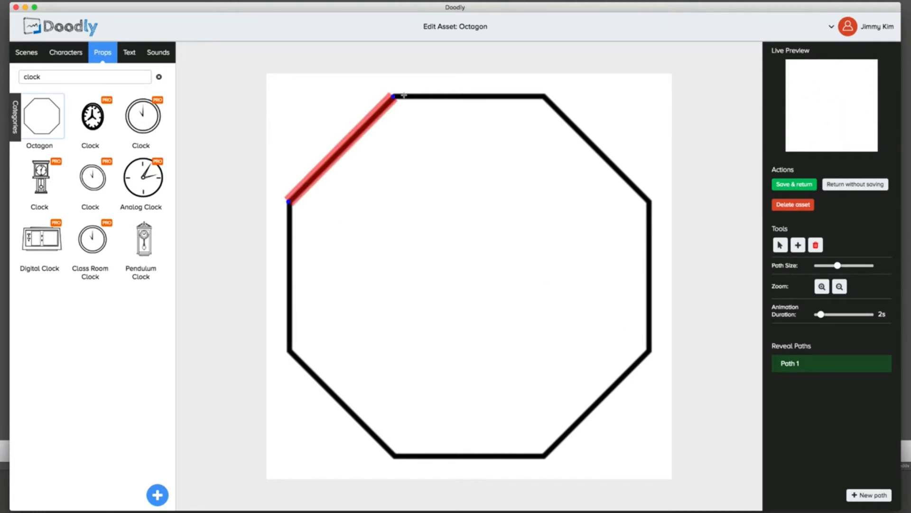
{"action": "left_click_drag", "start_coordinate": [395, 96], "coordinate": [465, 96]}
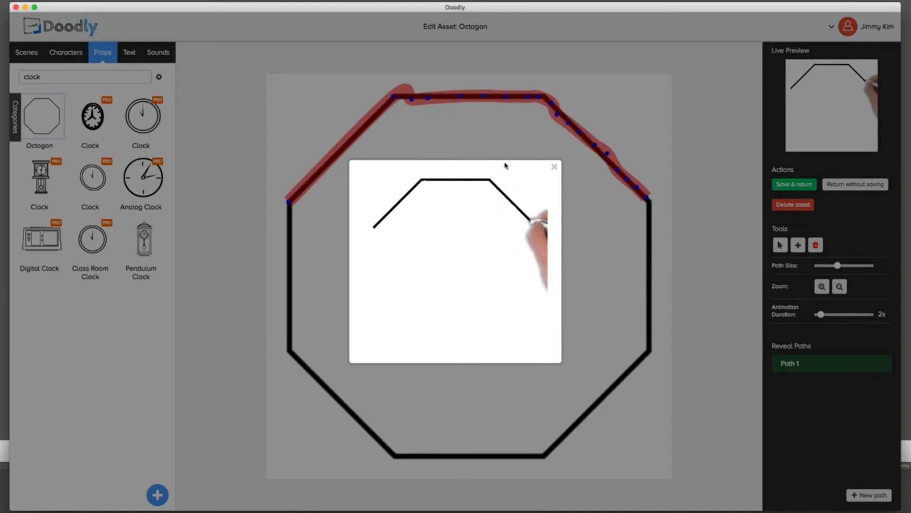
{"action": "left_click", "coordinate": [553, 166]}
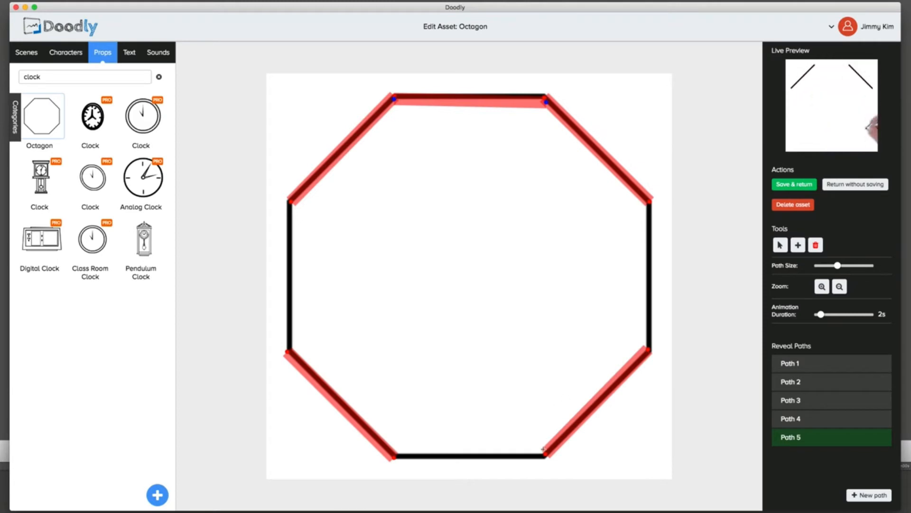
Select the third reveal path and the entry below it in the Reveal Paths list
{"action": "left_click", "coordinate": [790, 400]}
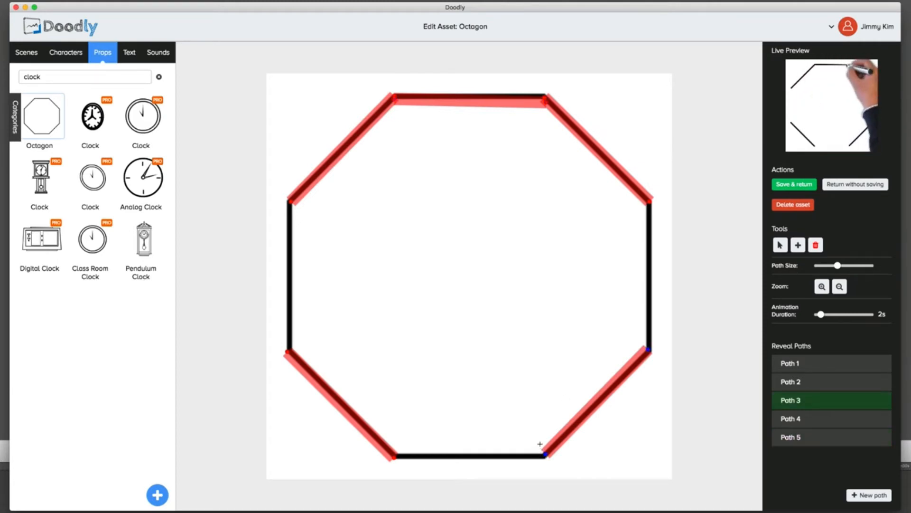
{"action": "left_click", "coordinate": [790, 437]}
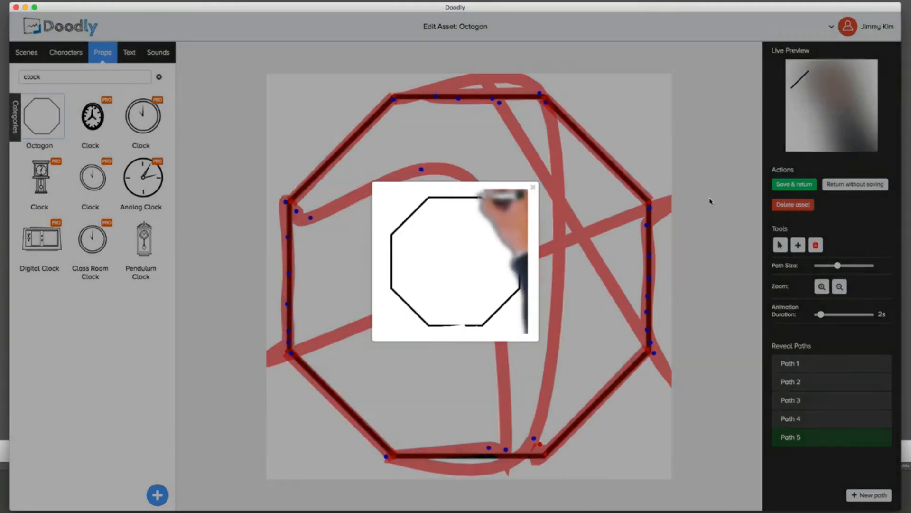
Set the Octagon's animation duration to 19 seconds and save the asset back to the video
{"action": "left_click_drag", "start_coordinate": [820, 314], "coordinate": [851, 314]}
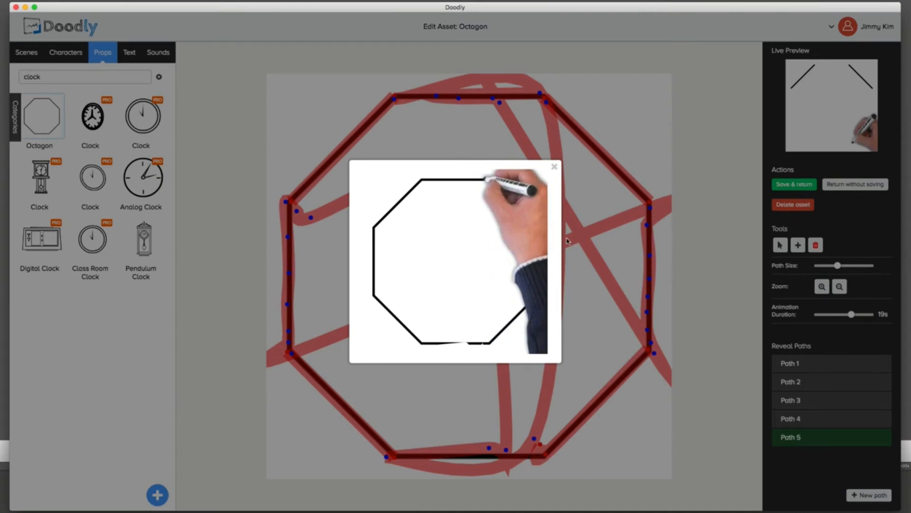
{"action": "left_click", "coordinate": [553, 167]}
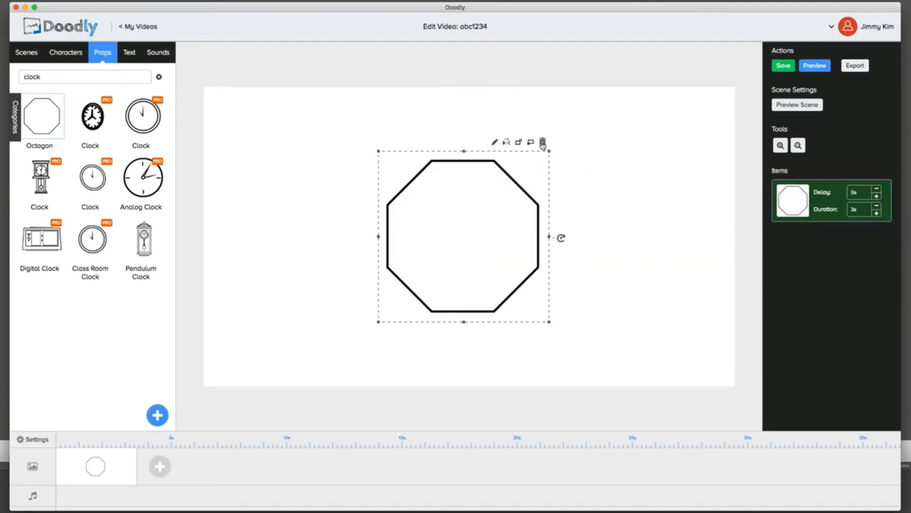
Delete the octagon from the scene and clear the props search
{"action": "left_click", "coordinate": [542, 141]}
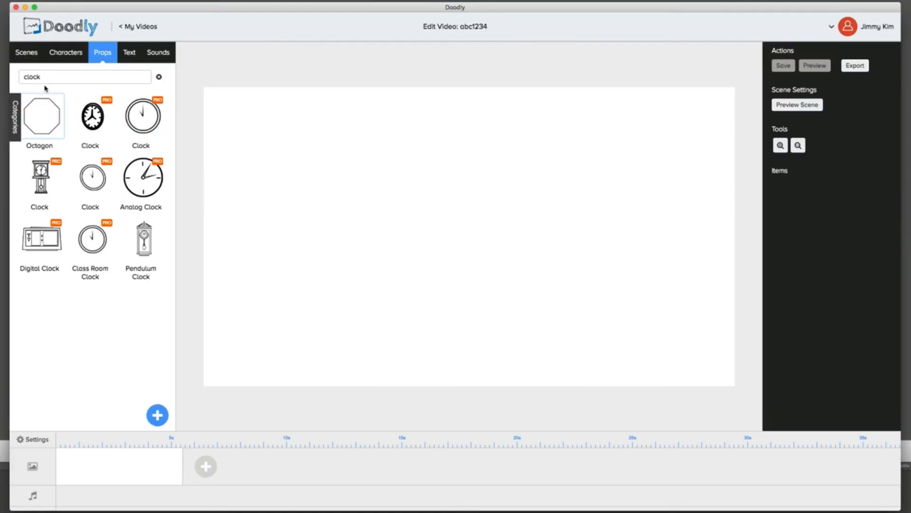
{"action": "left_click", "coordinate": [158, 77]}
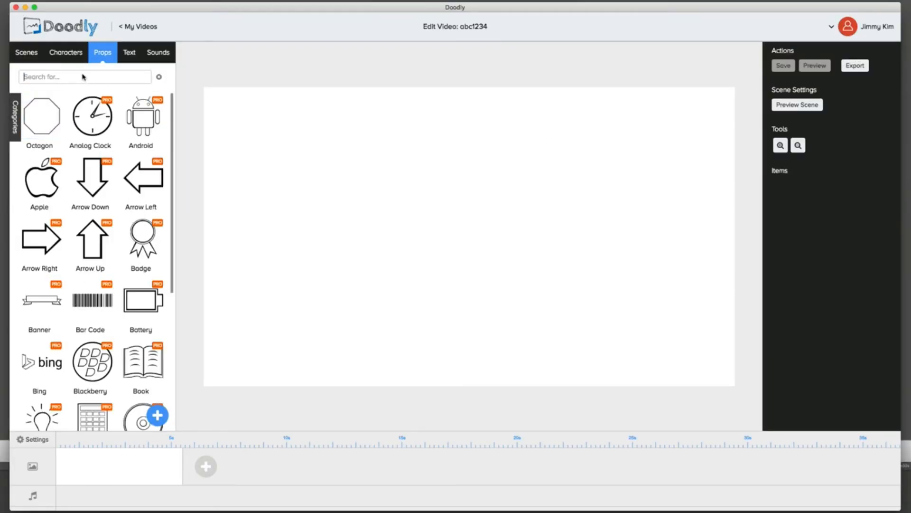
{"action": "left_click", "coordinate": [39, 117]}
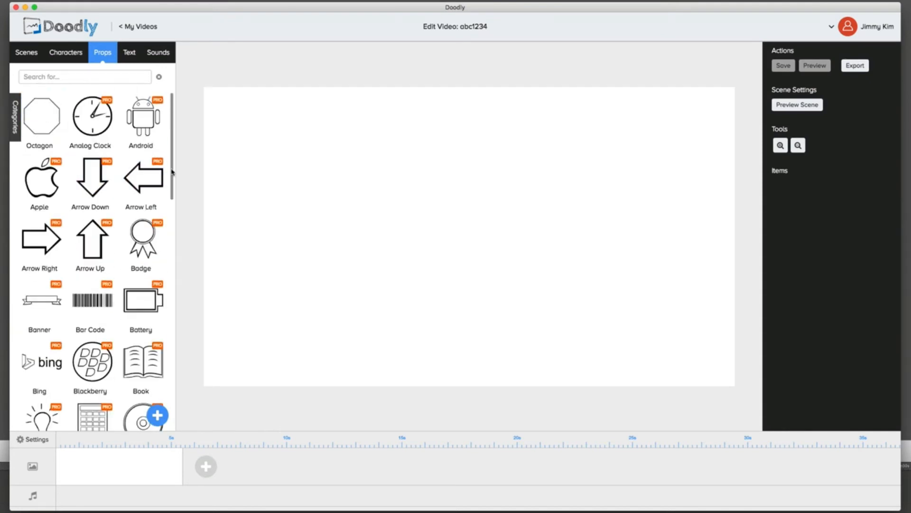
{"action": "mouse_move", "coordinate": [390, 123]}
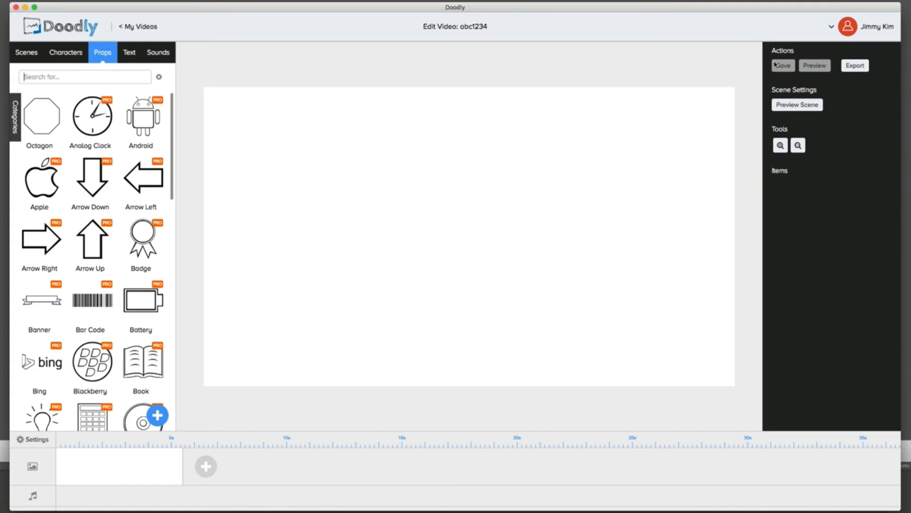
Load the bedroom scene onto the canvas and bring up the 480p, 30 FPS export settings
{"action": "left_click", "coordinate": [65, 52]}
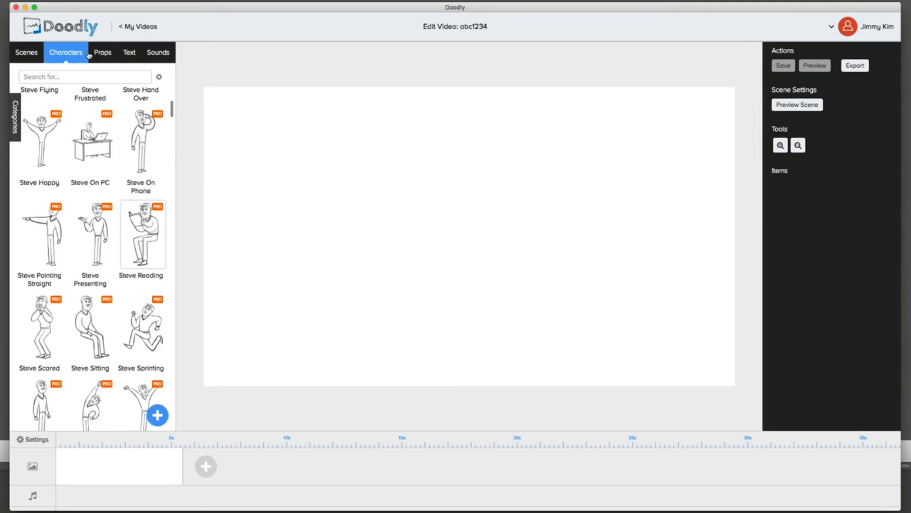
{"action": "left_click", "coordinate": [25, 52]}
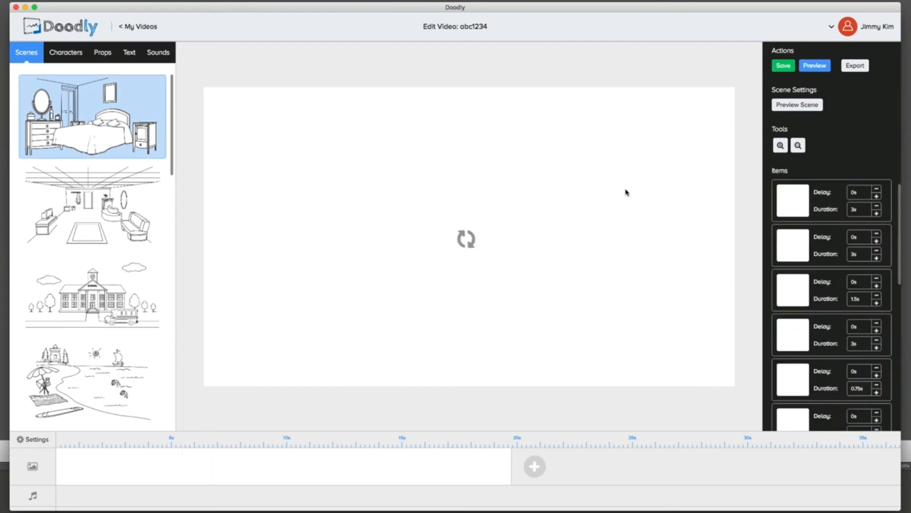
{"action": "left_click", "coordinate": [158, 52]}
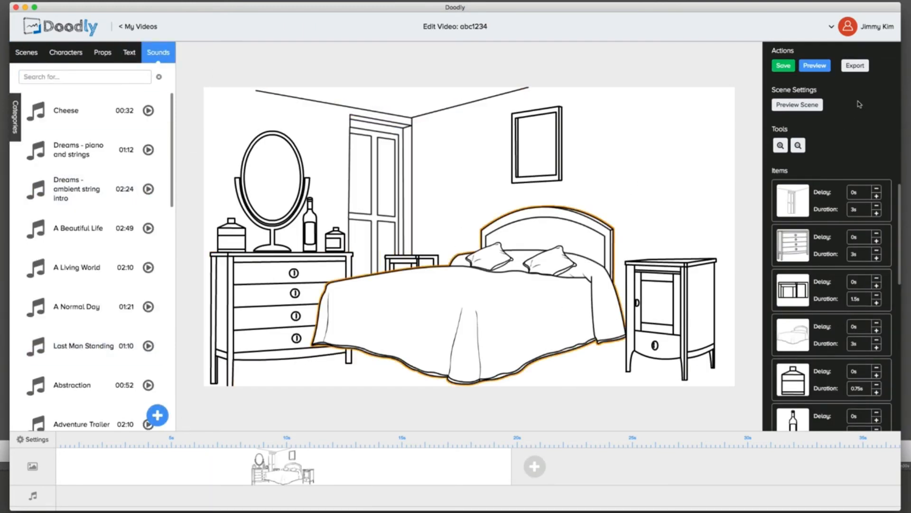
{"action": "left_click", "coordinate": [855, 66]}
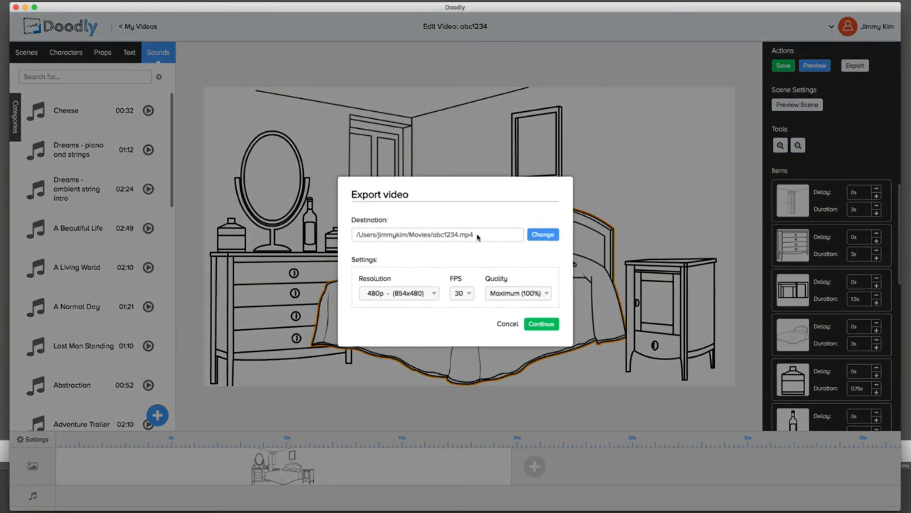
{"action": "left_click", "coordinate": [399, 293]}
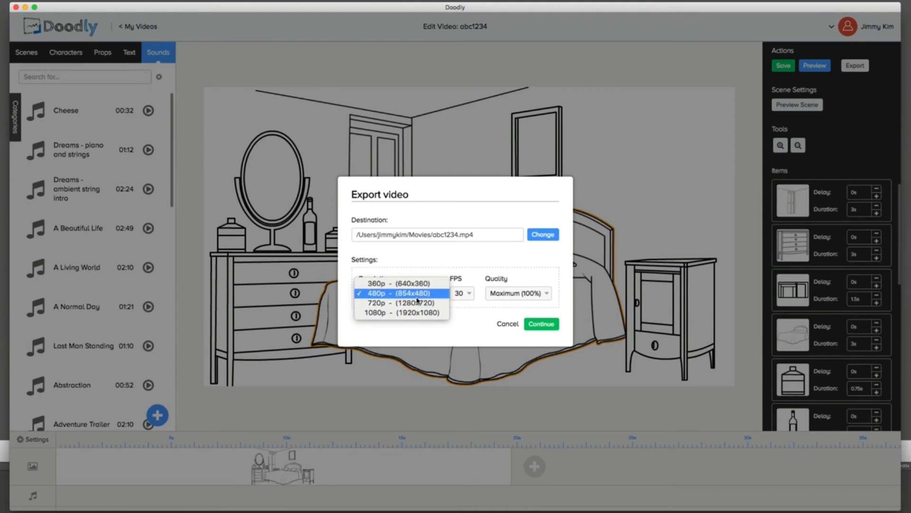
{"action": "left_click", "coordinate": [462, 293]}
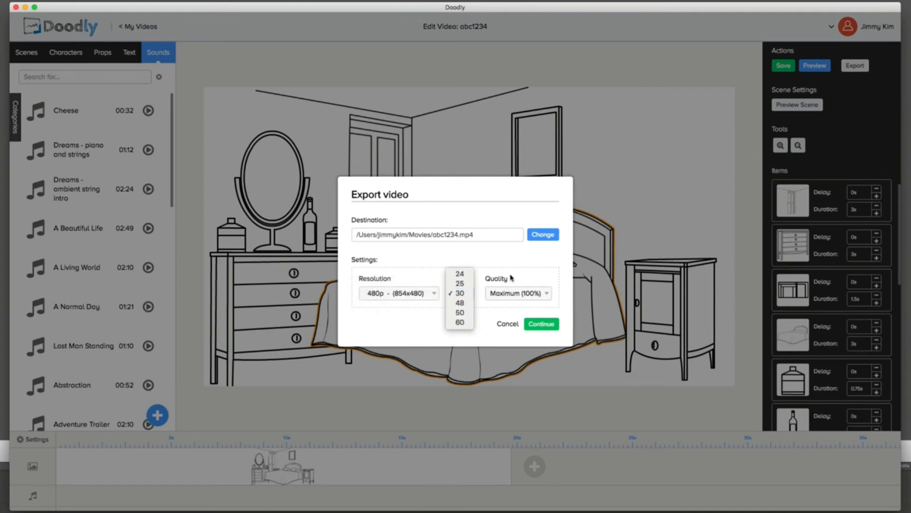
{"action": "left_click", "coordinate": [459, 293]}
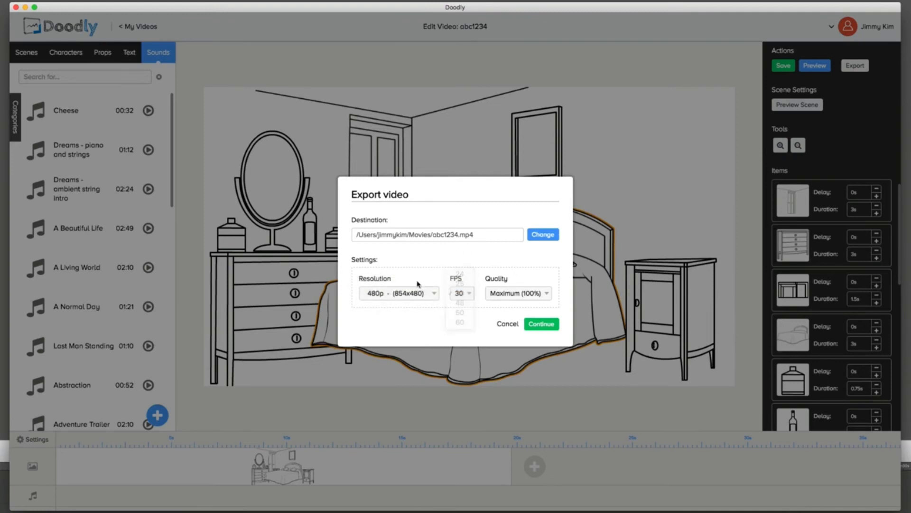
{"action": "left_click", "coordinate": [517, 293]}
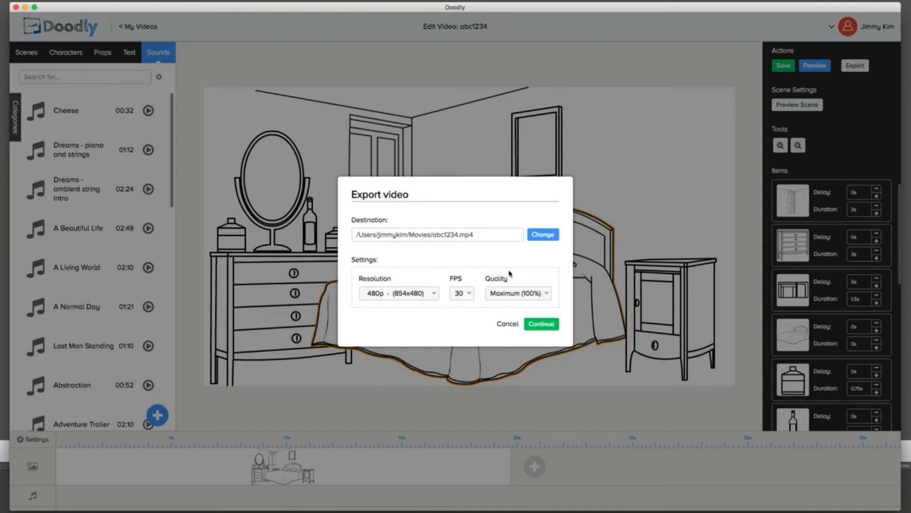
{"action": "mouse_move", "coordinate": [510, 257]}
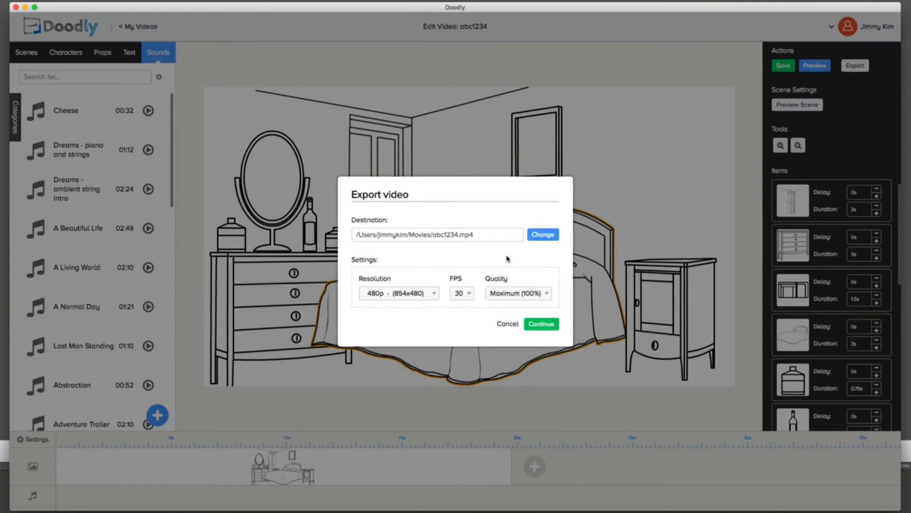
{"action": "mouse_move", "coordinate": [503, 253]}
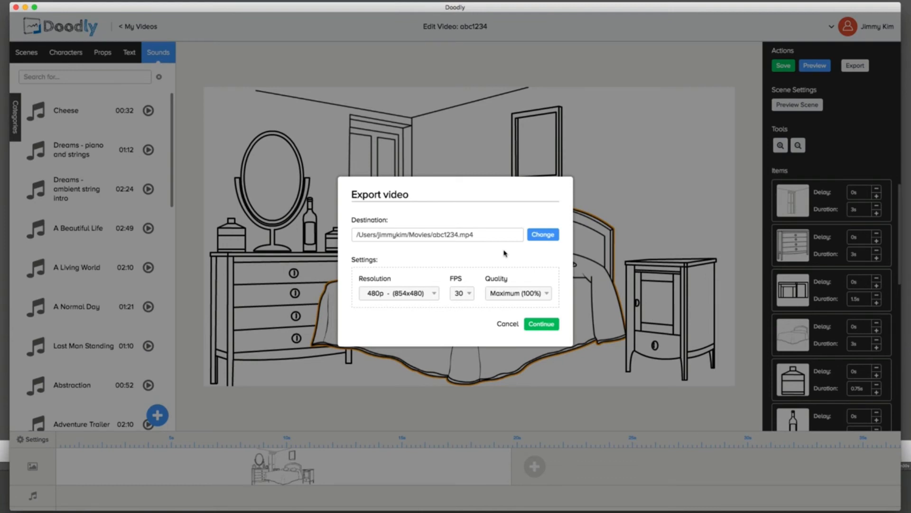
{"action": "mouse_move", "coordinate": [496, 302]}
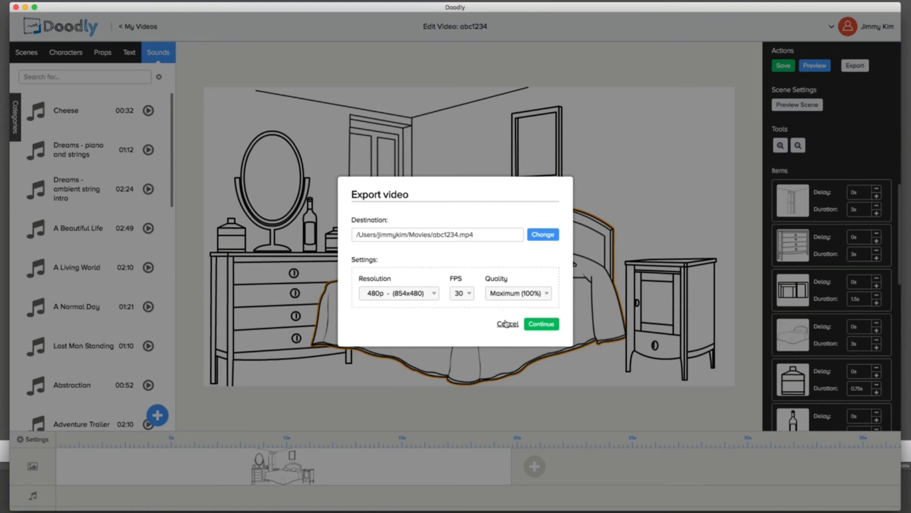
Cancel the export and save video settings with Whiteboard style, ending when the animation ends
{"action": "left_click", "coordinate": [506, 324]}
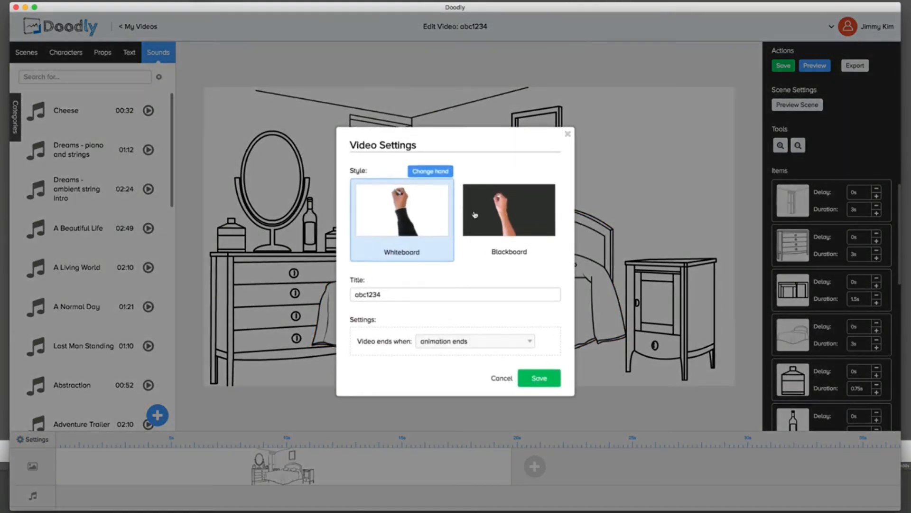
{"action": "left_click", "coordinate": [538, 378]}
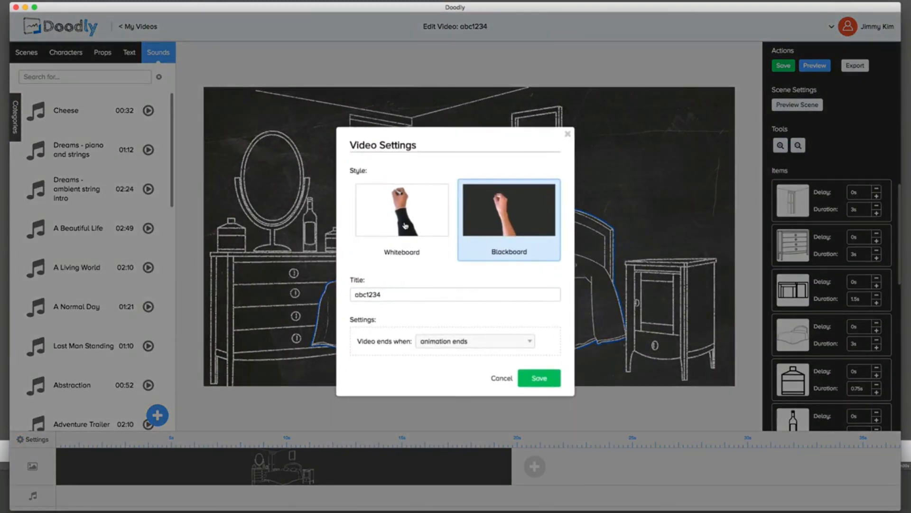
{"action": "left_click", "coordinate": [402, 211]}
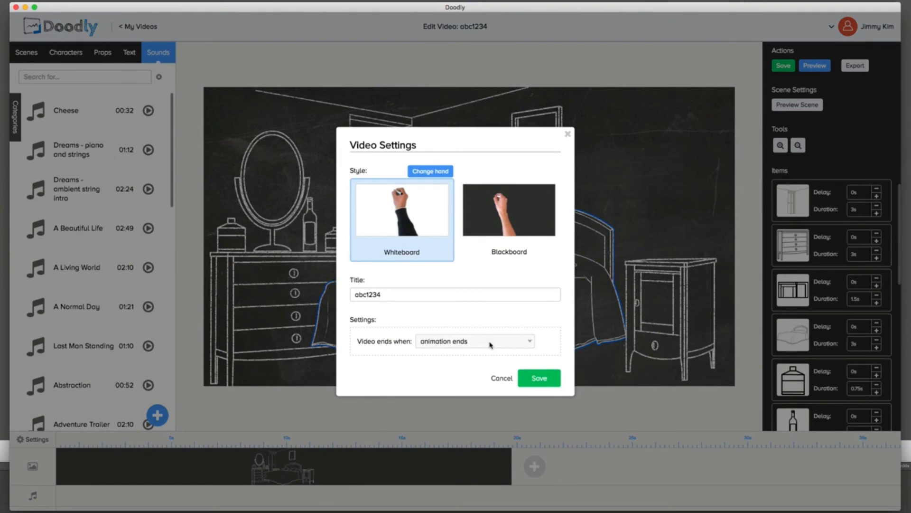
{"action": "left_click", "coordinate": [474, 341]}
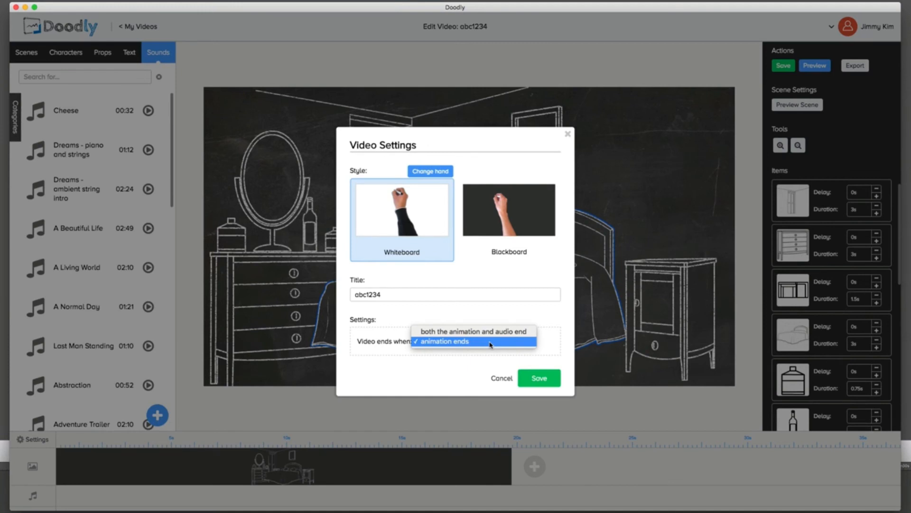
{"action": "mouse_move", "coordinate": [474, 332]}
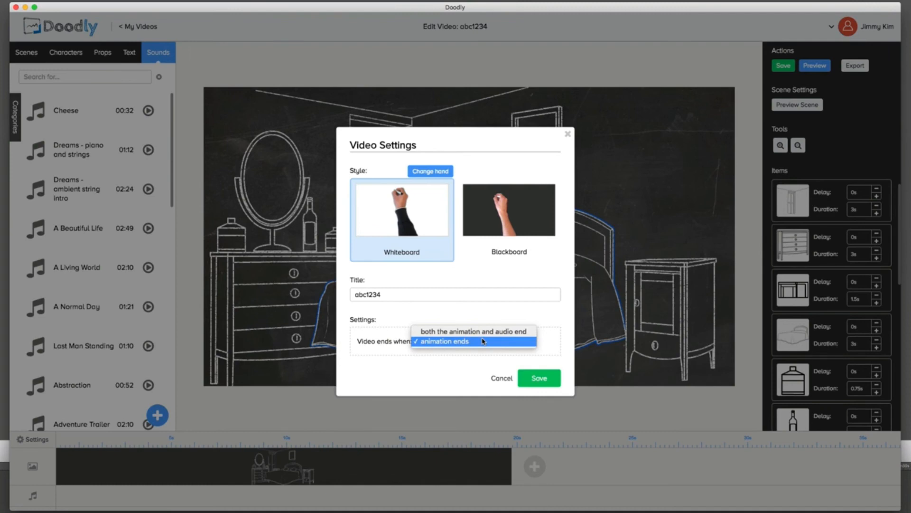
{"action": "left_click", "coordinate": [538, 377]}
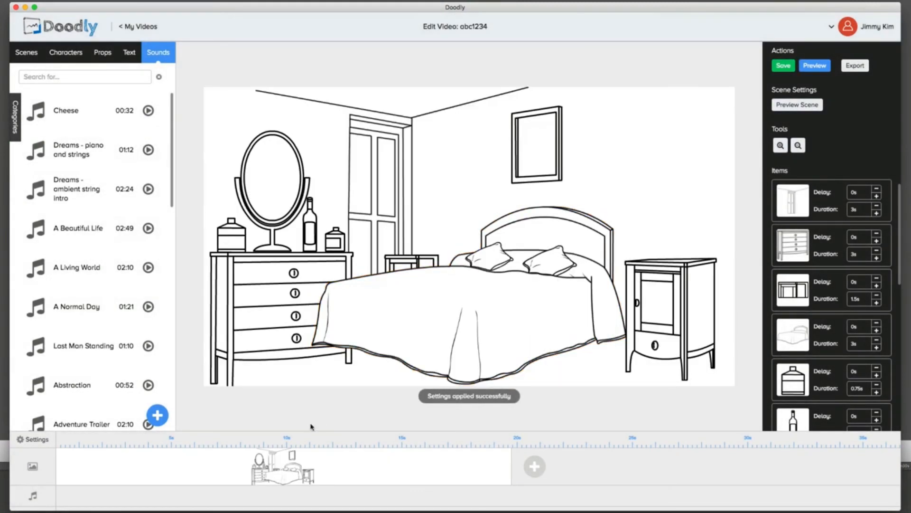
{"action": "mouse_move", "coordinate": [477, 195]}
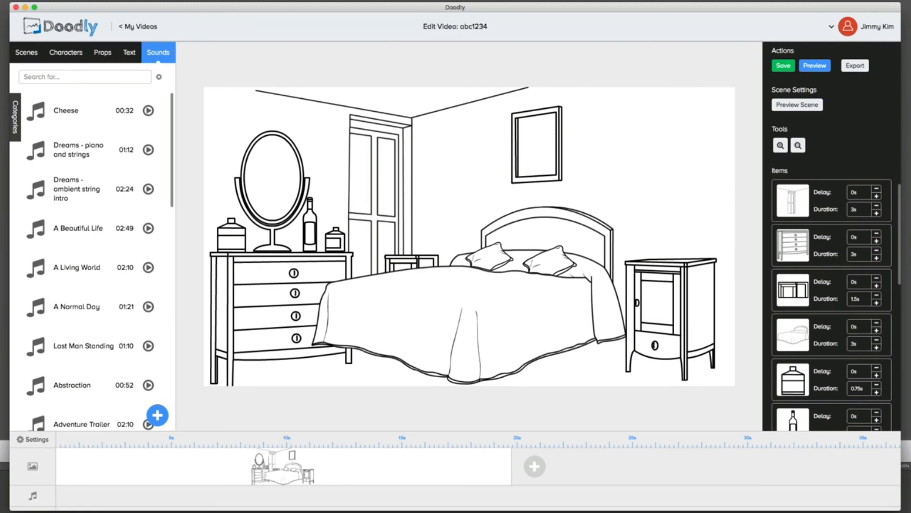
Browse the text styles, then preview the whole bedroom video with the hand drawing it
{"action": "left_click", "coordinate": [129, 52]}
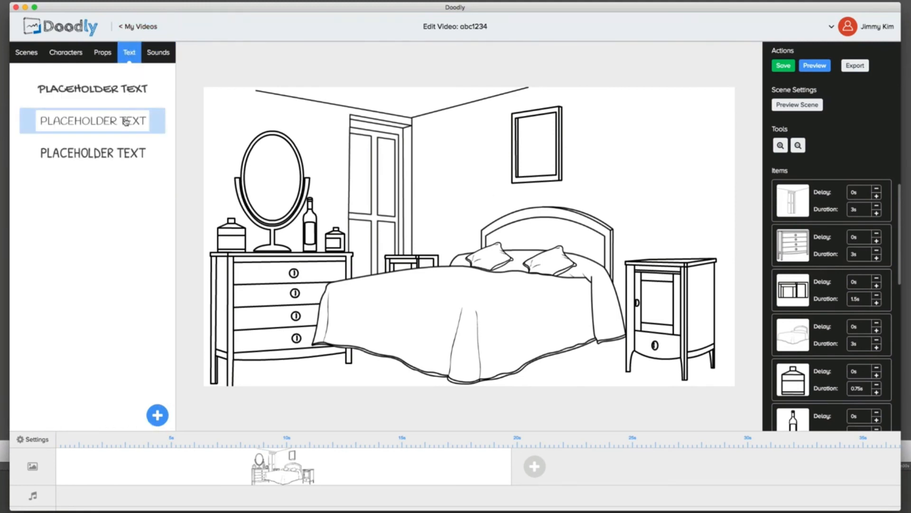
{"action": "left_click", "coordinate": [92, 153]}
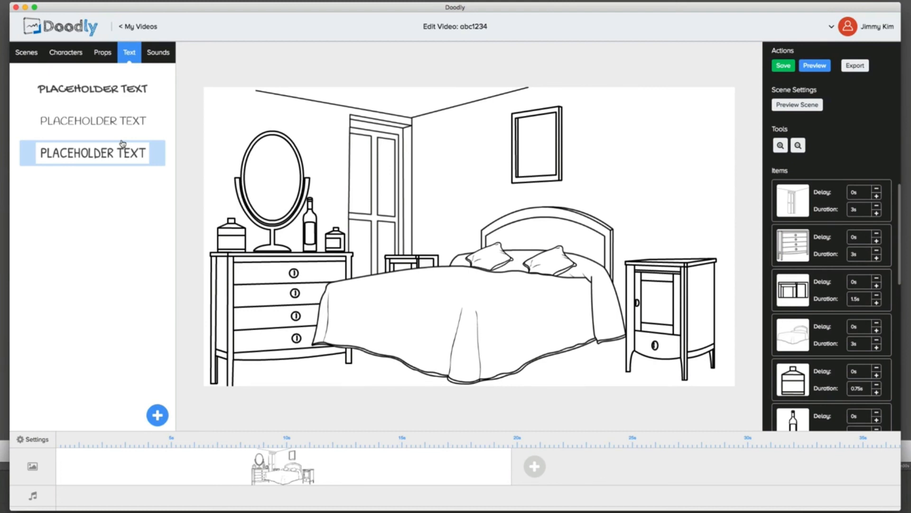
{"action": "left_click", "coordinate": [26, 52]}
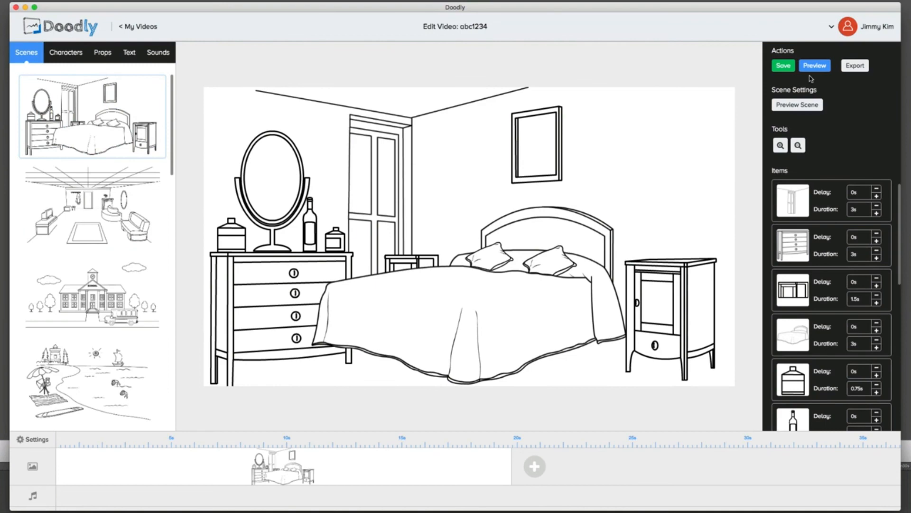
{"action": "left_click", "coordinate": [813, 65]}
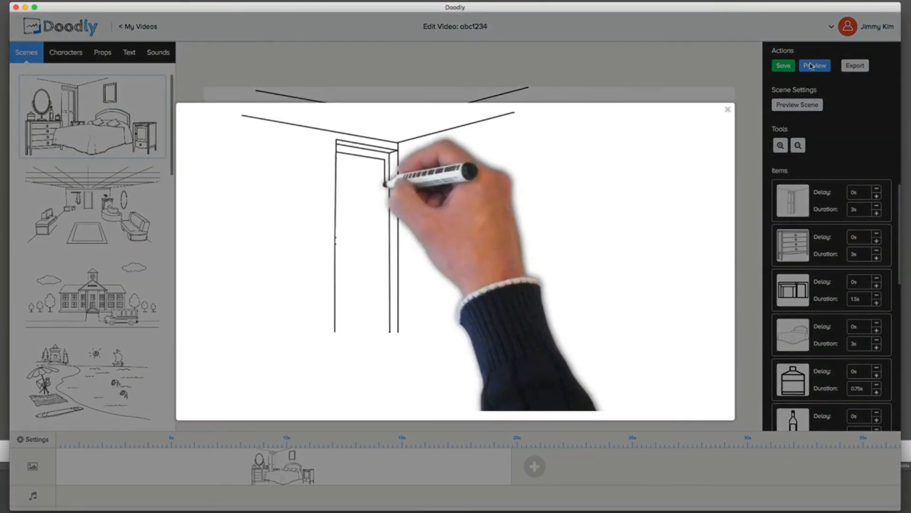